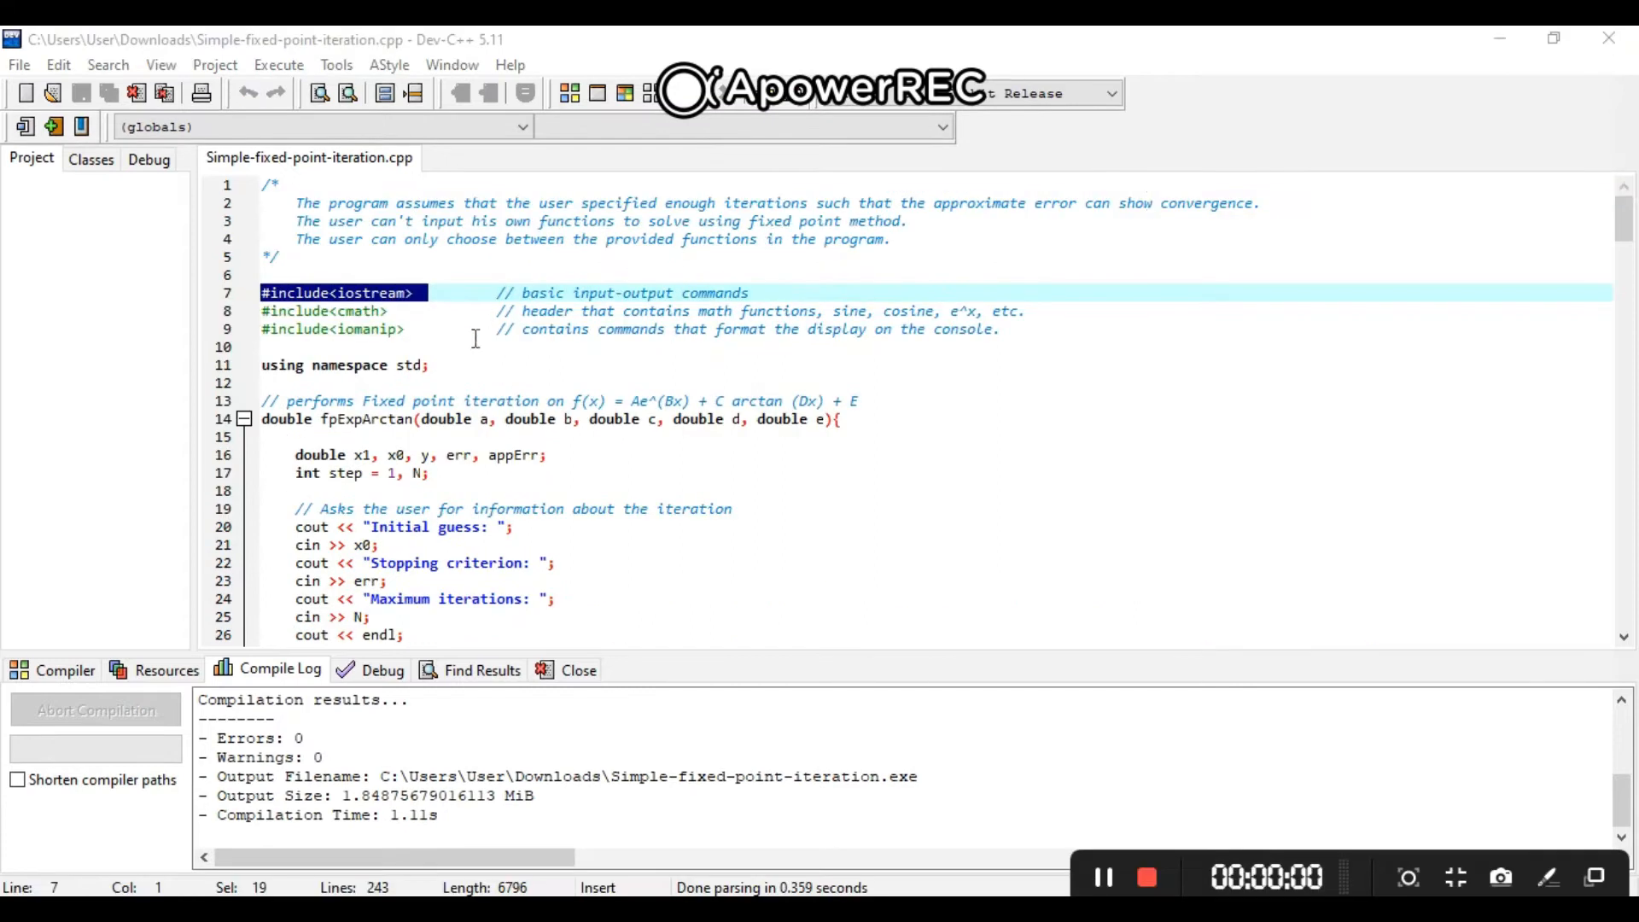
# Mark the cmath include, then scroll down to the fpExpArctan iteration loop.
pyautogui.click(325, 311)
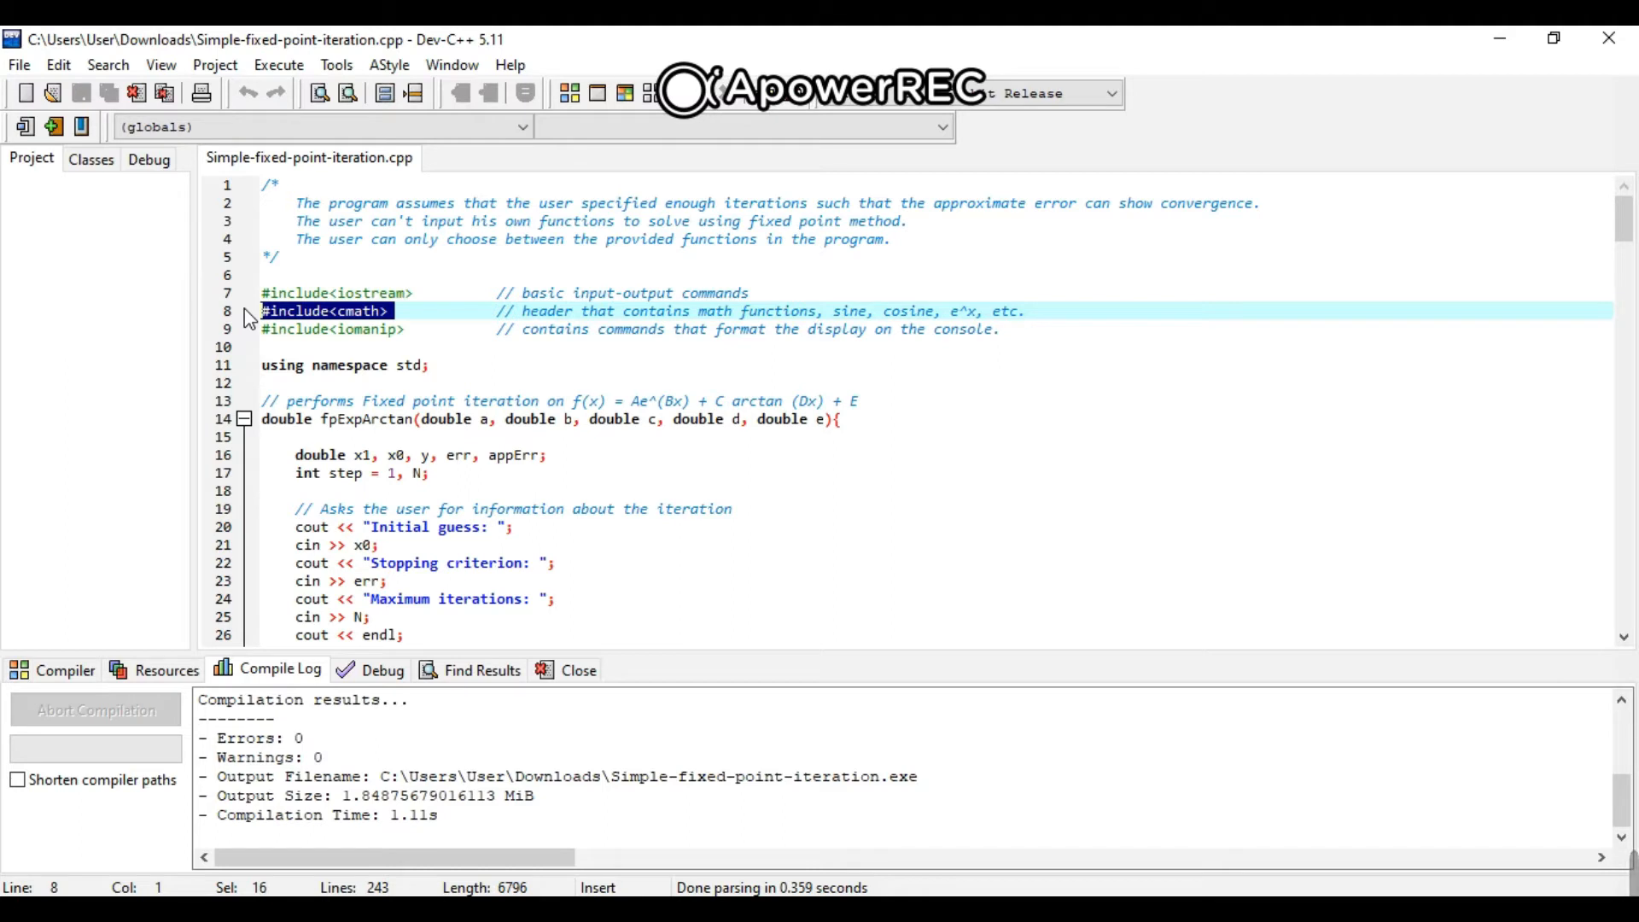
pyautogui.moveTo(444, 338)
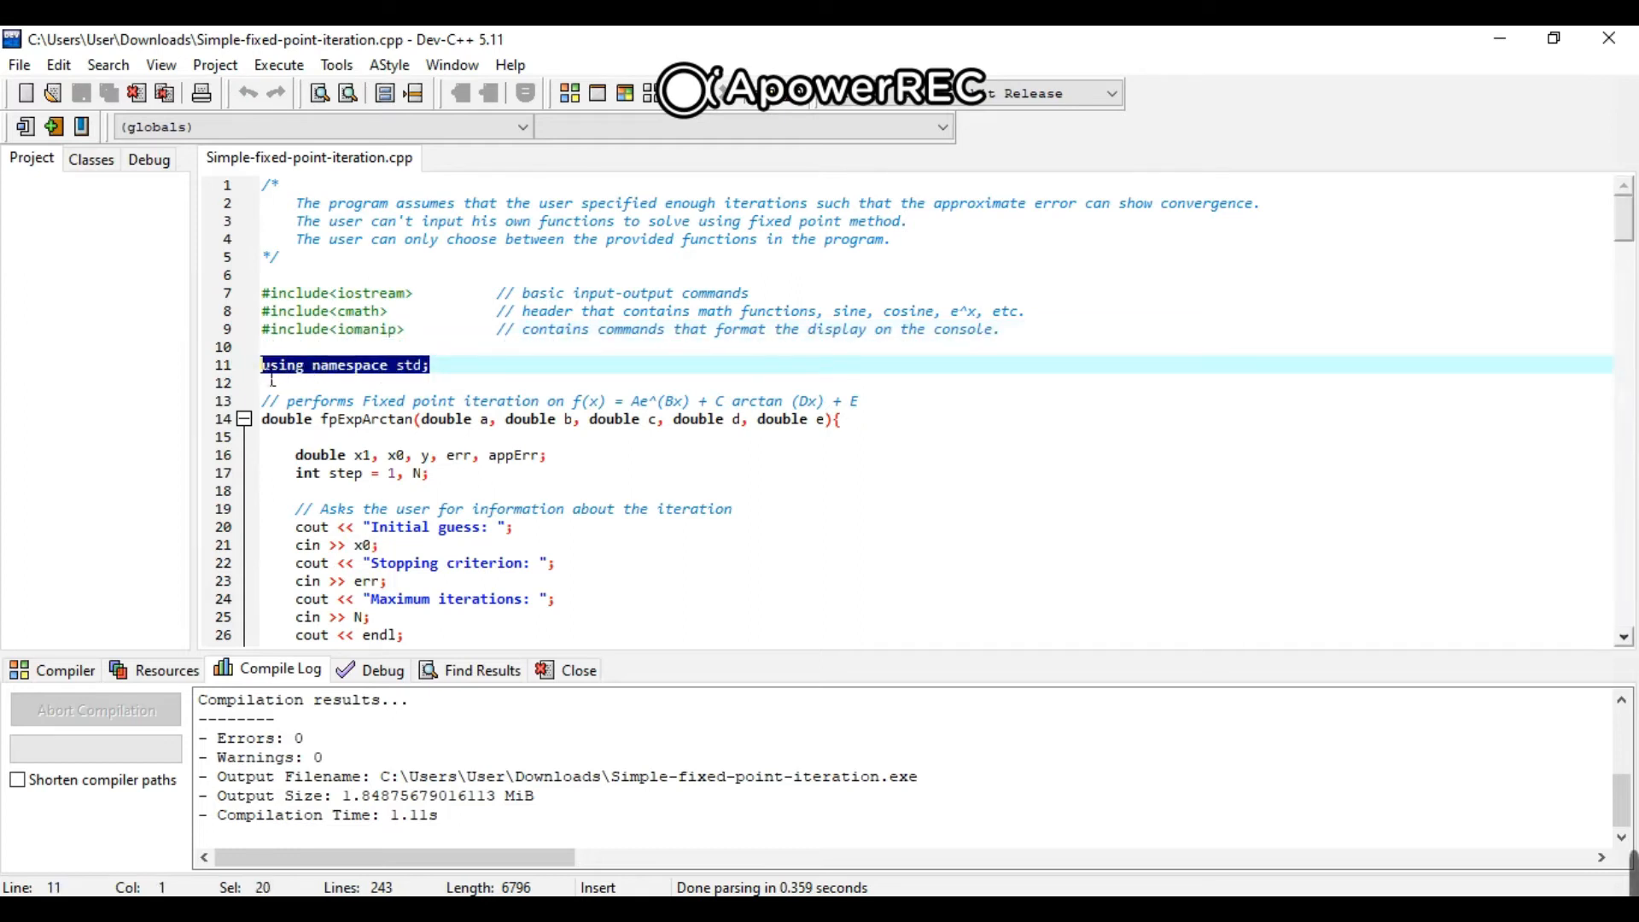
pyautogui.moveTo(1601, 231)
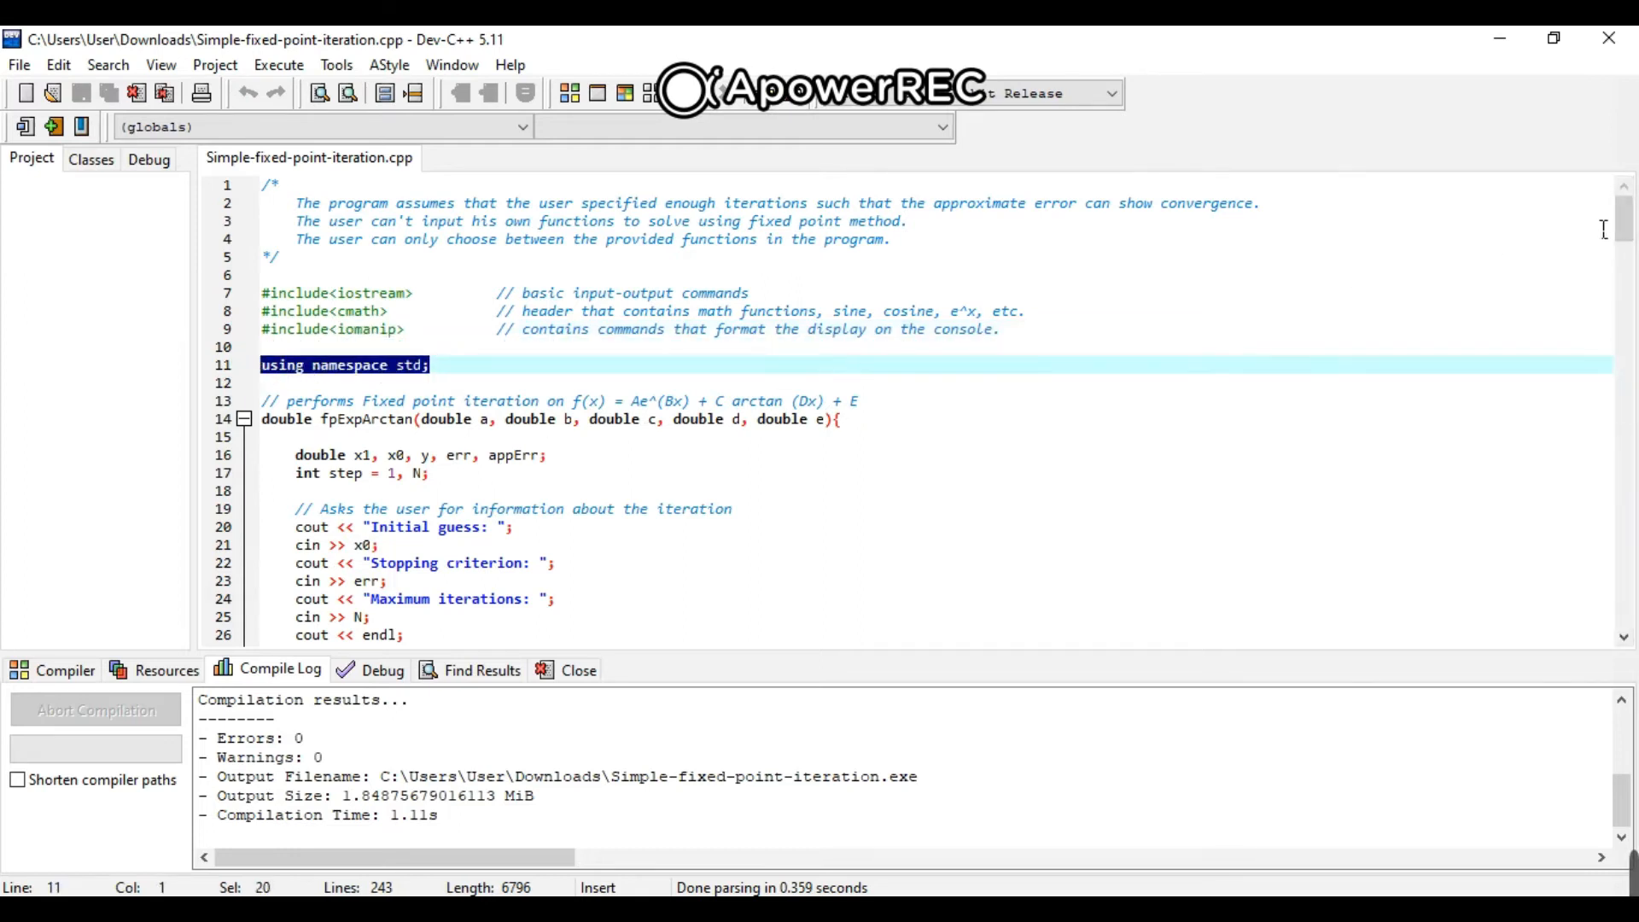
pyautogui.scroll(-3)
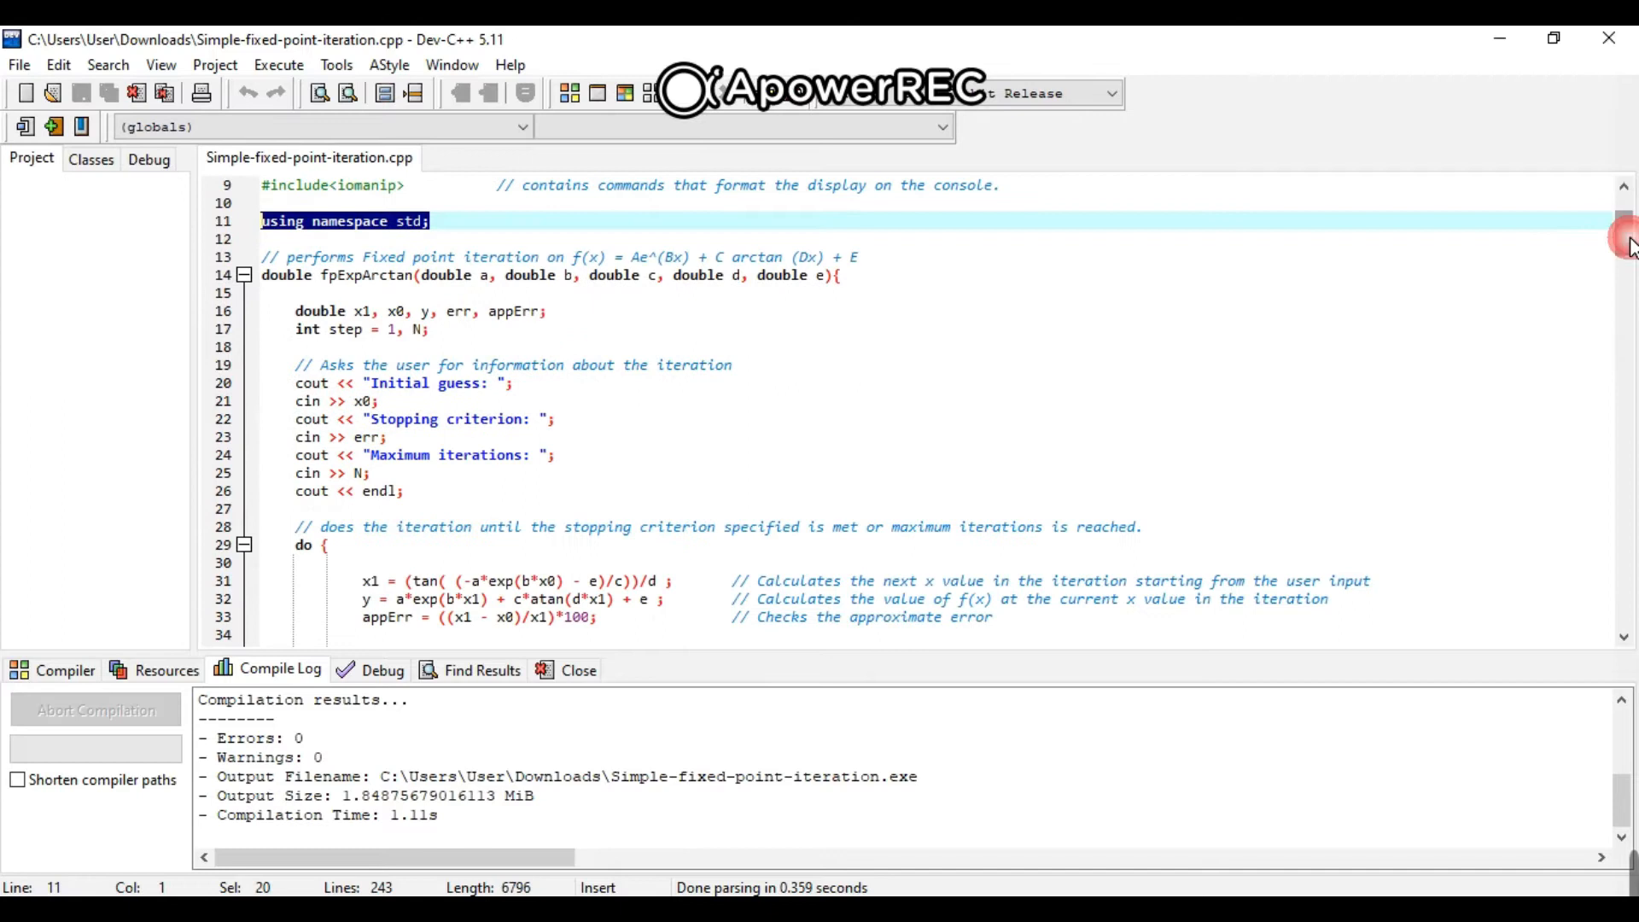
pyautogui.moveTo(300, 294)
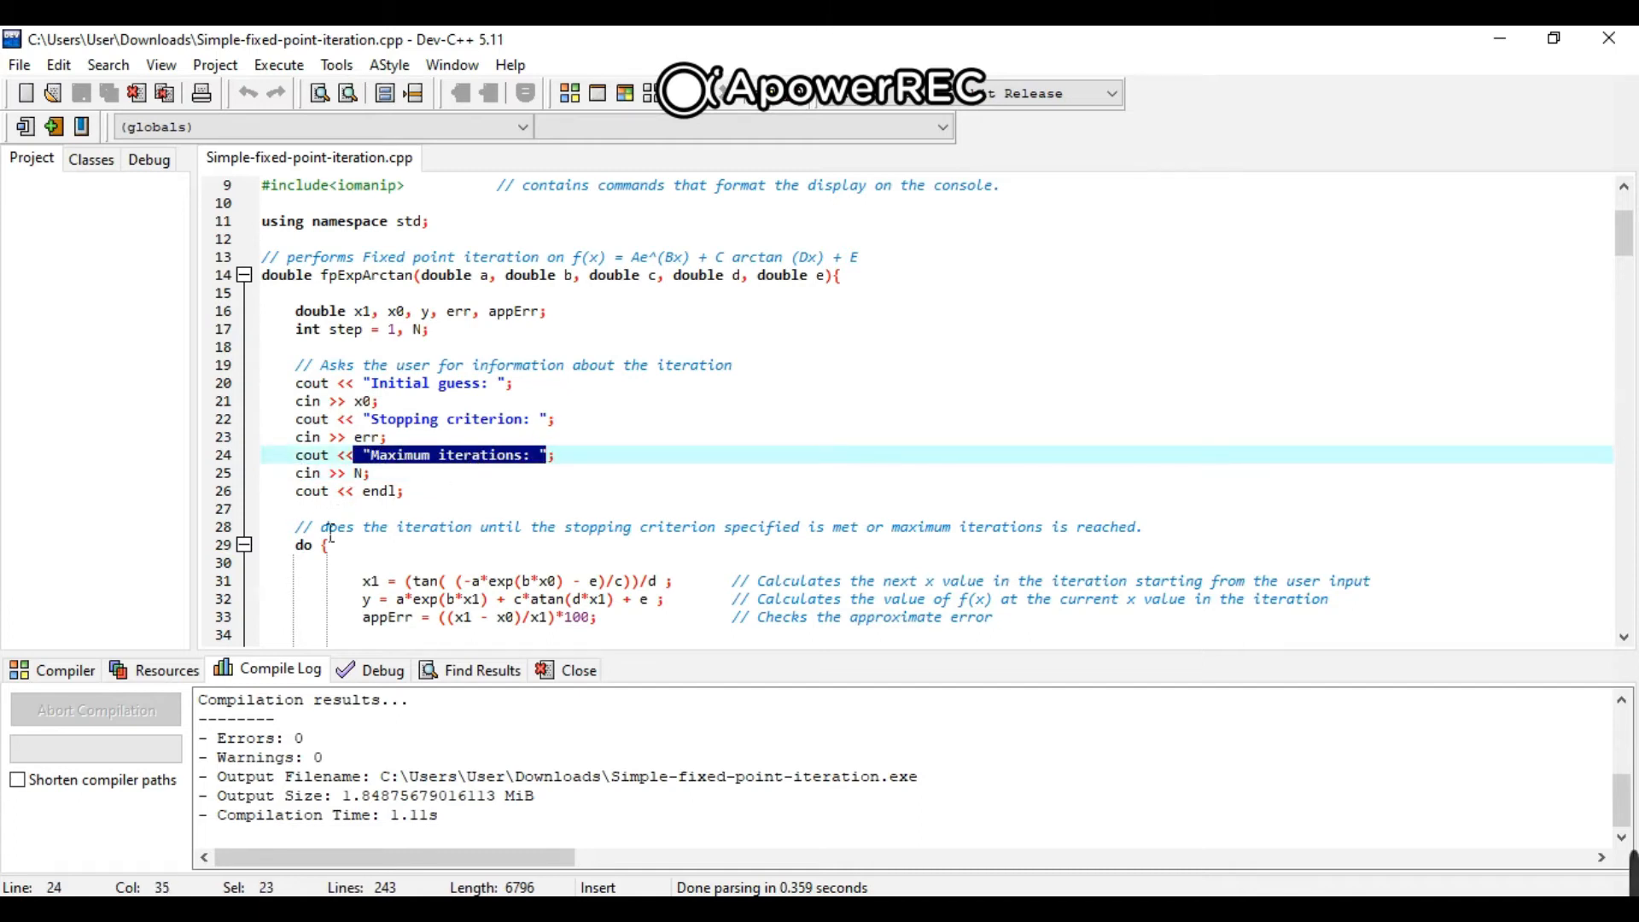
pyautogui.scroll(-3)
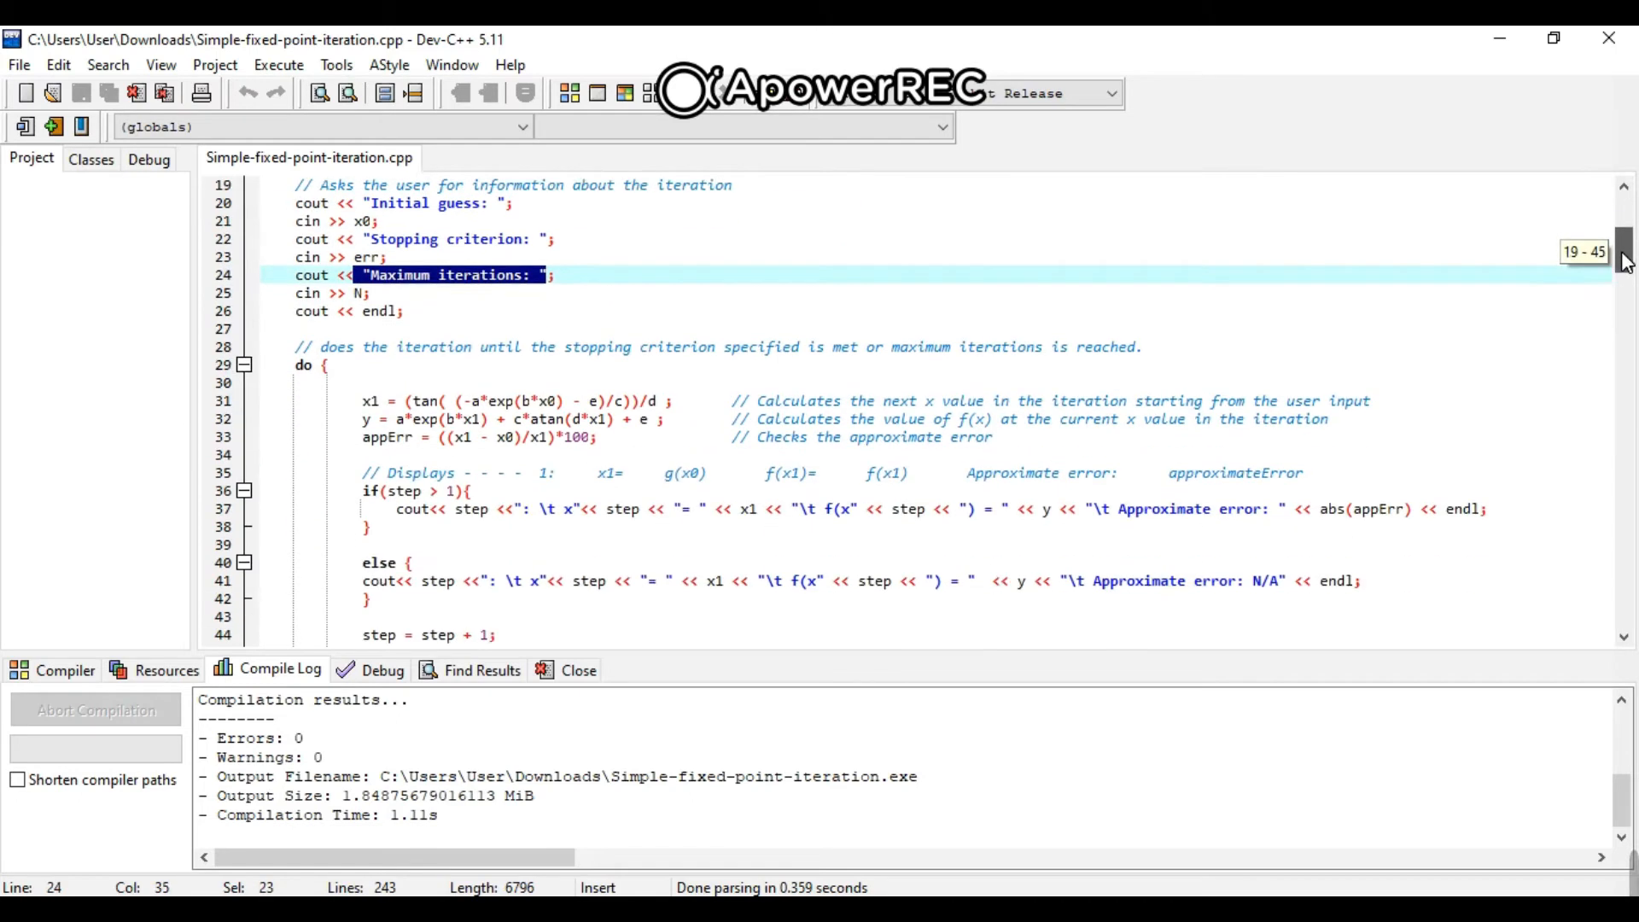
pyautogui.scroll(-3)
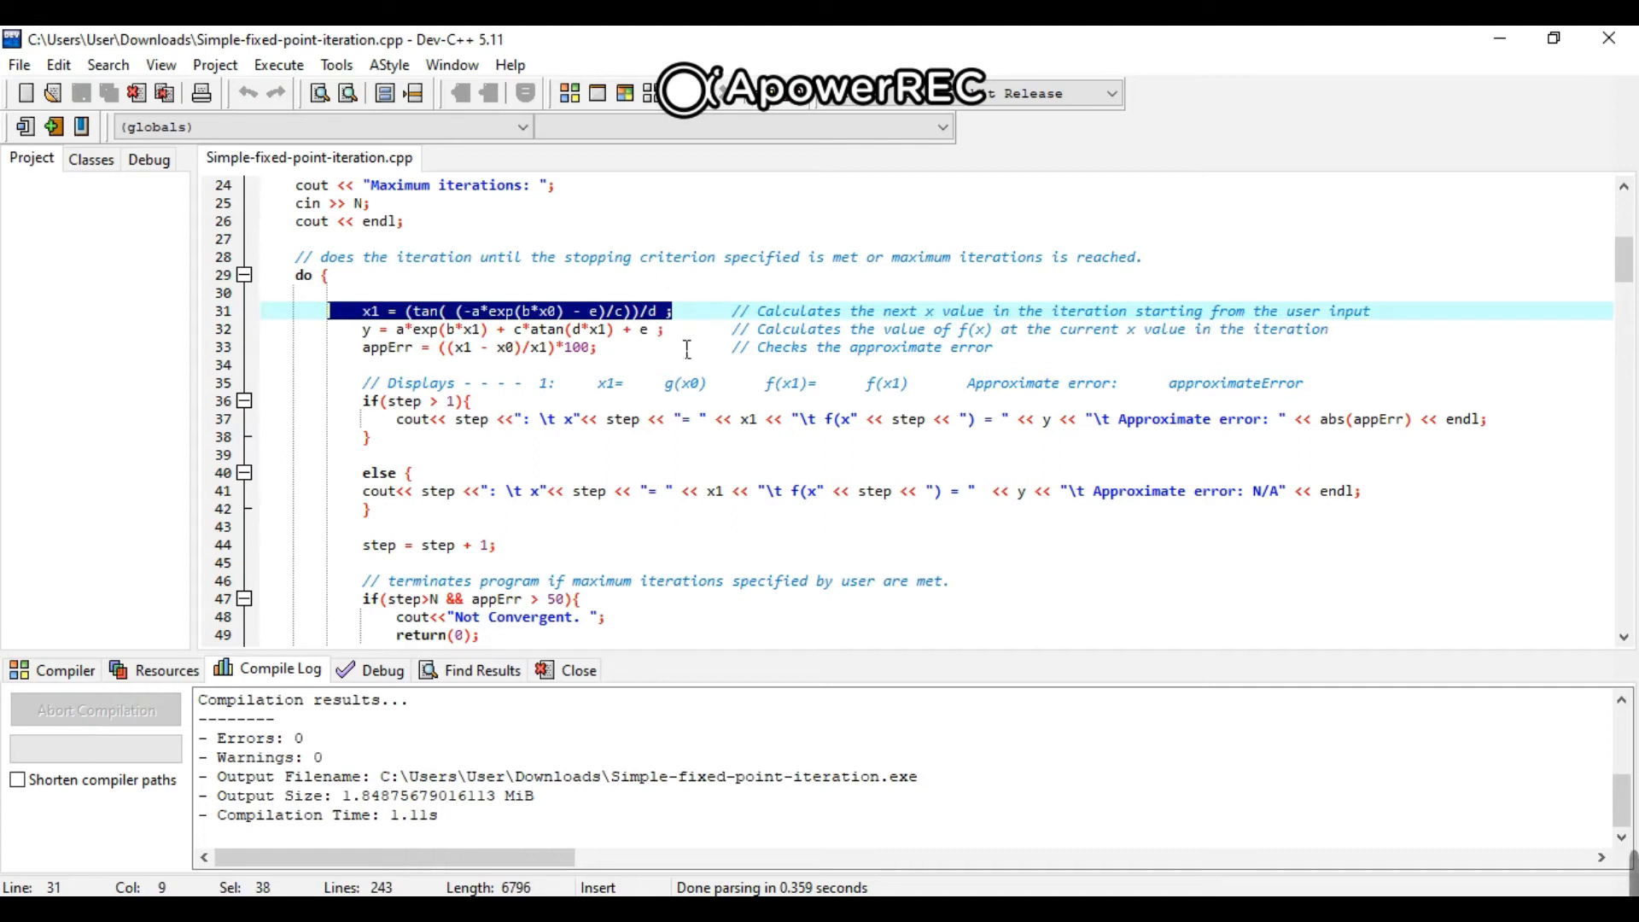
# Highlight the y-from-x1 computation and the approximate error line in the loop.
pyautogui.click(681, 329)
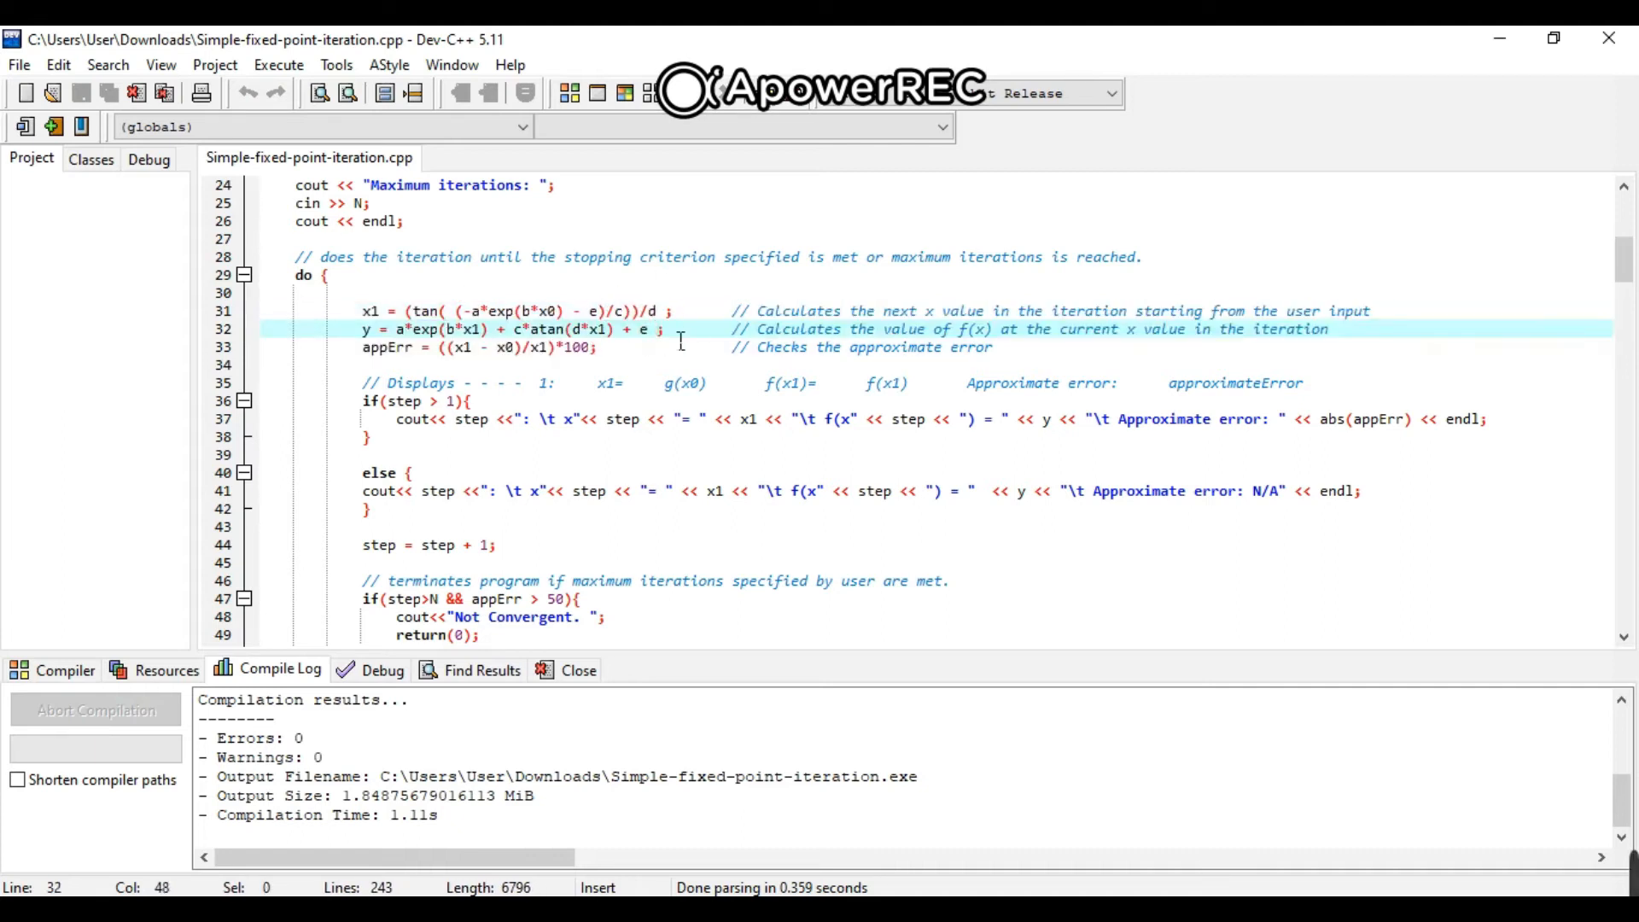
pyautogui.moveTo(679, 337); pyautogui.dragTo(360, 346)
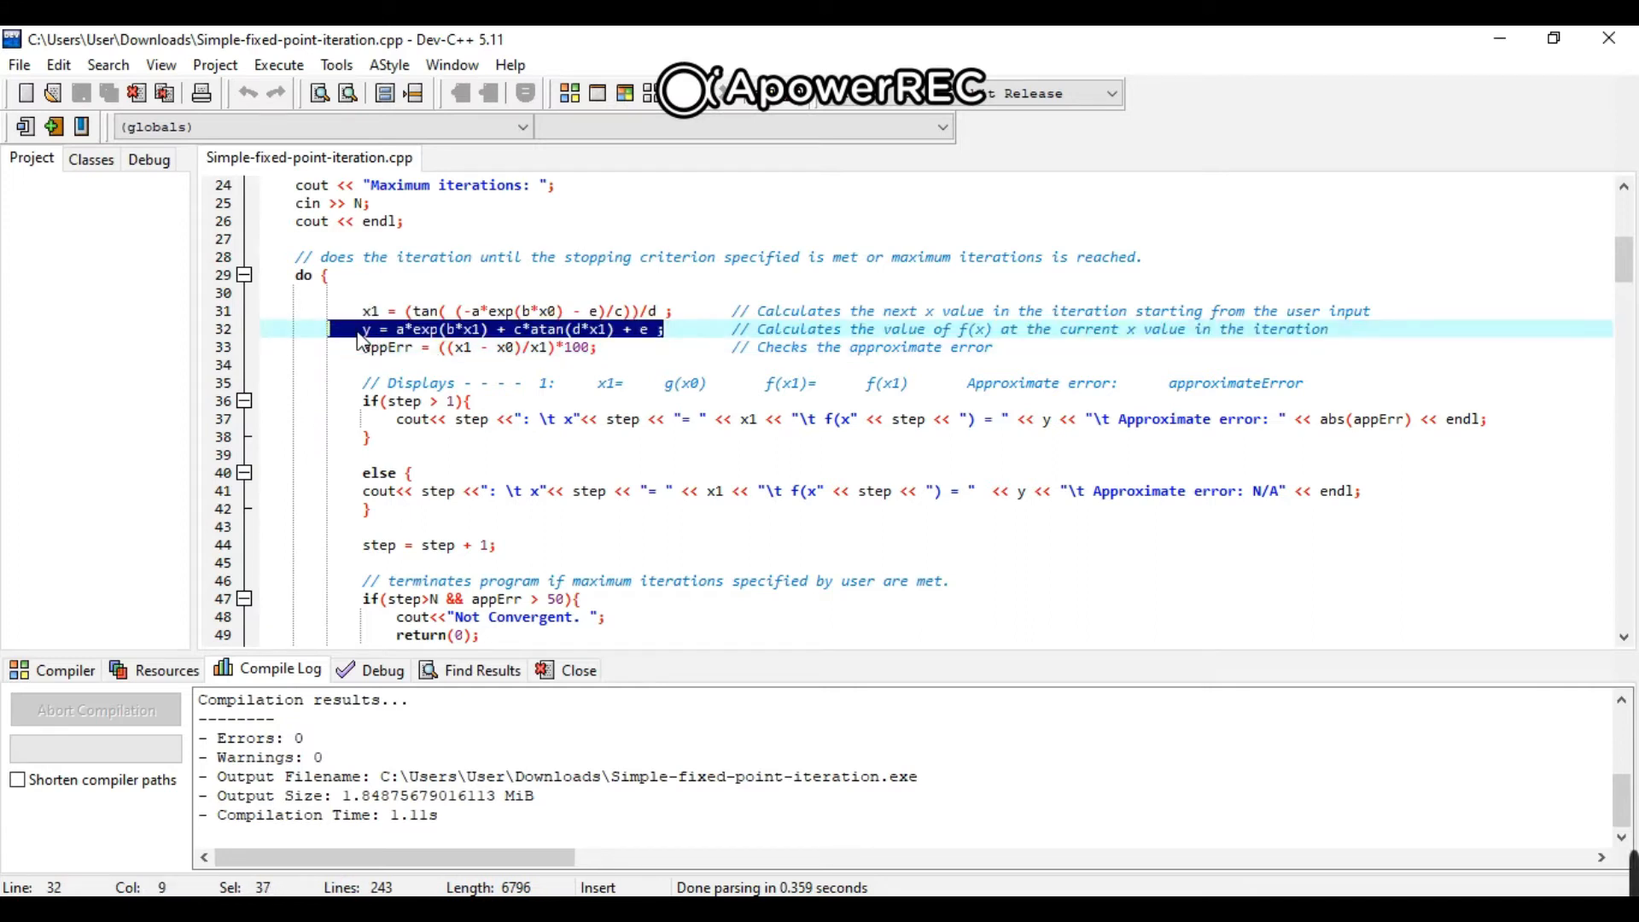
pyautogui.moveTo(472, 329)
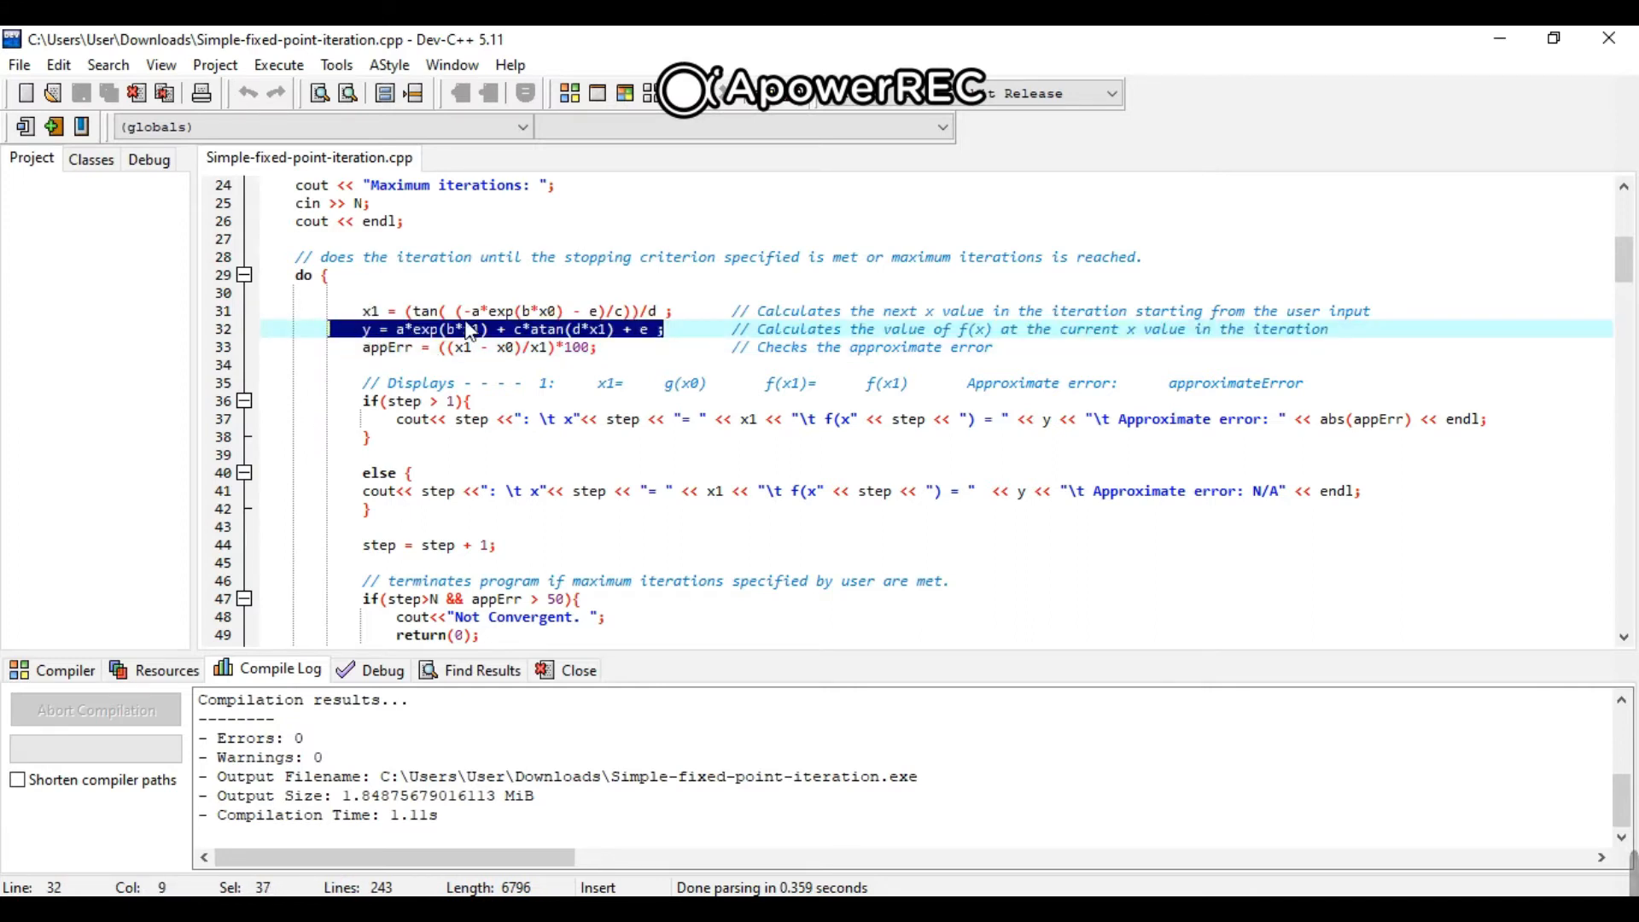
pyautogui.click(611, 349)
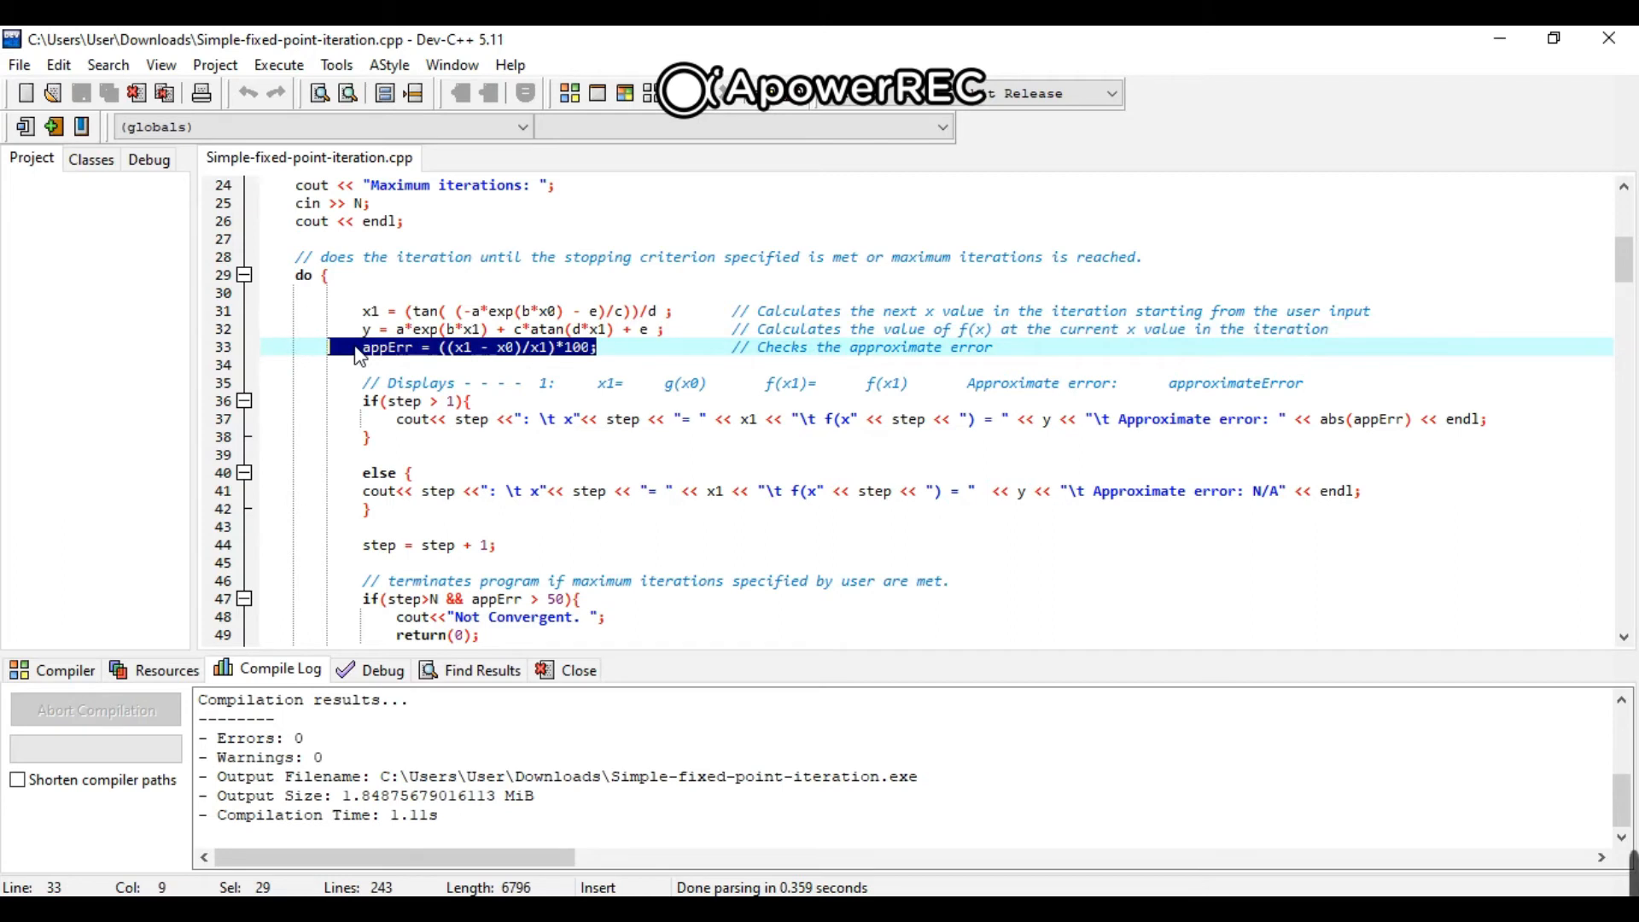
pyautogui.moveTo(1080, 441)
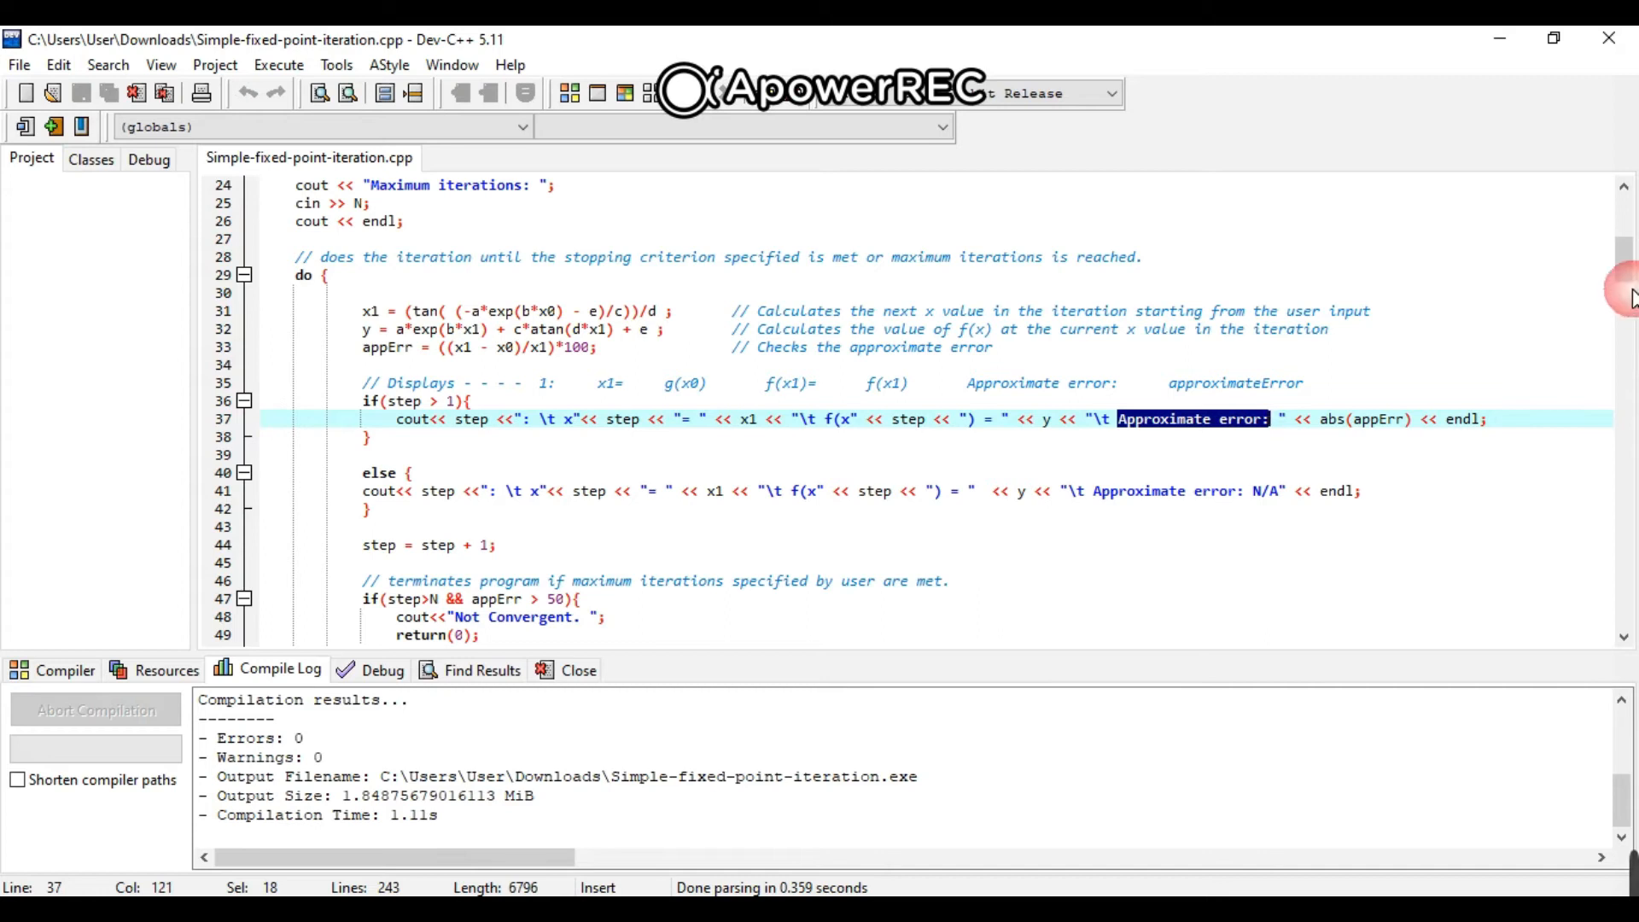
# Scroll to the loop's end showing x0=x1 and the 'Root is apprximately' output.
pyautogui.scroll(-3)
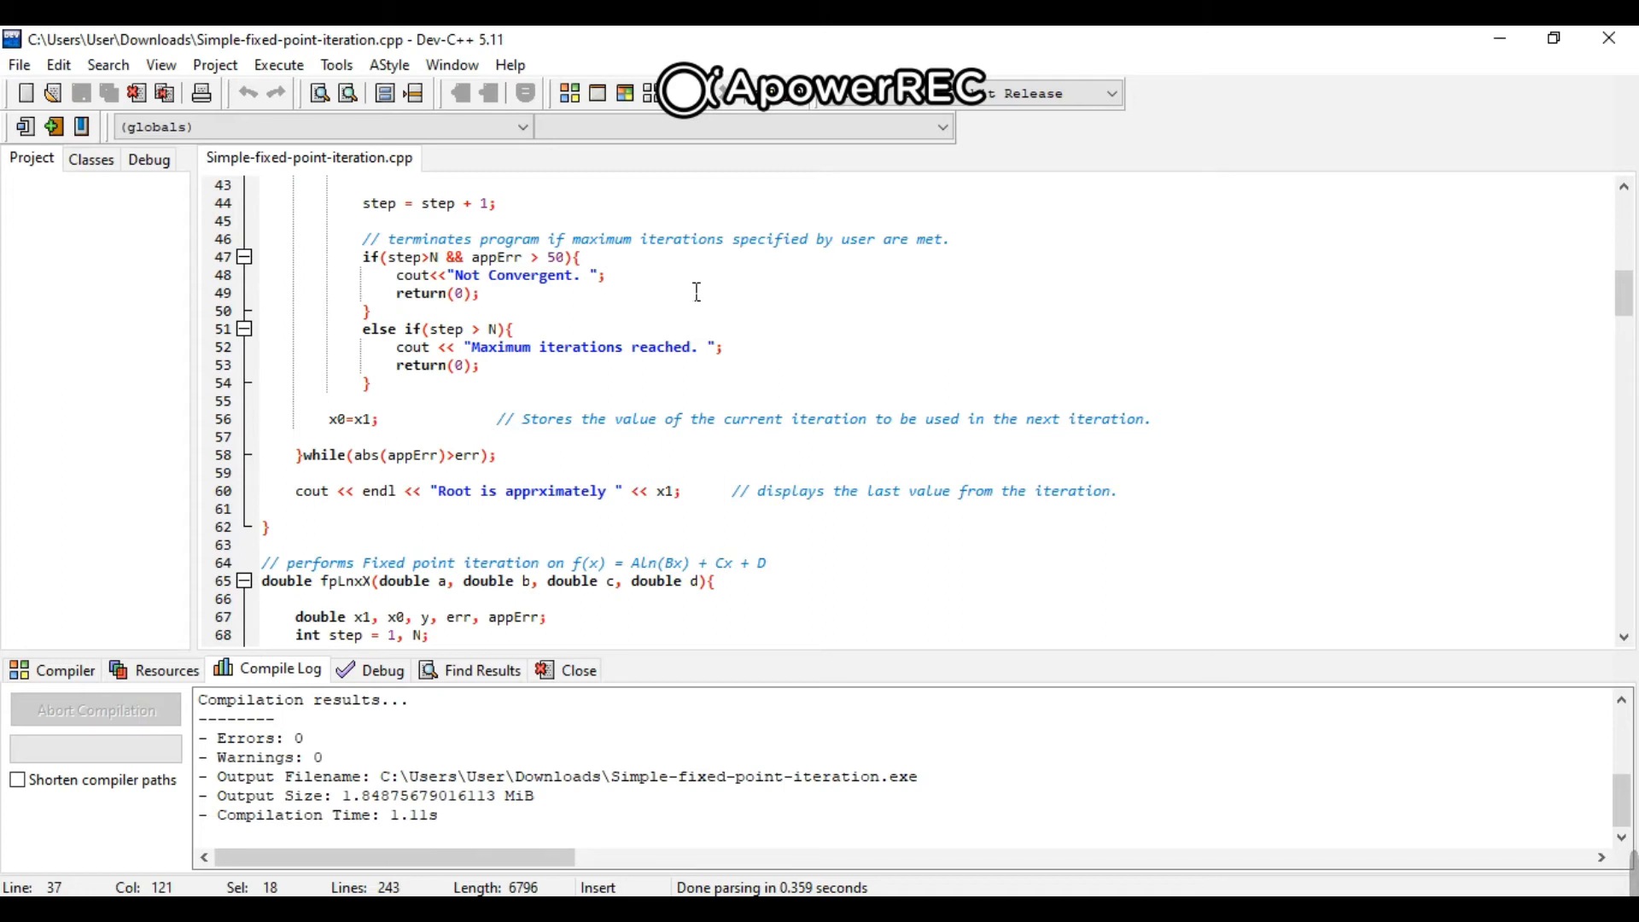
pyautogui.moveTo(389, 274)
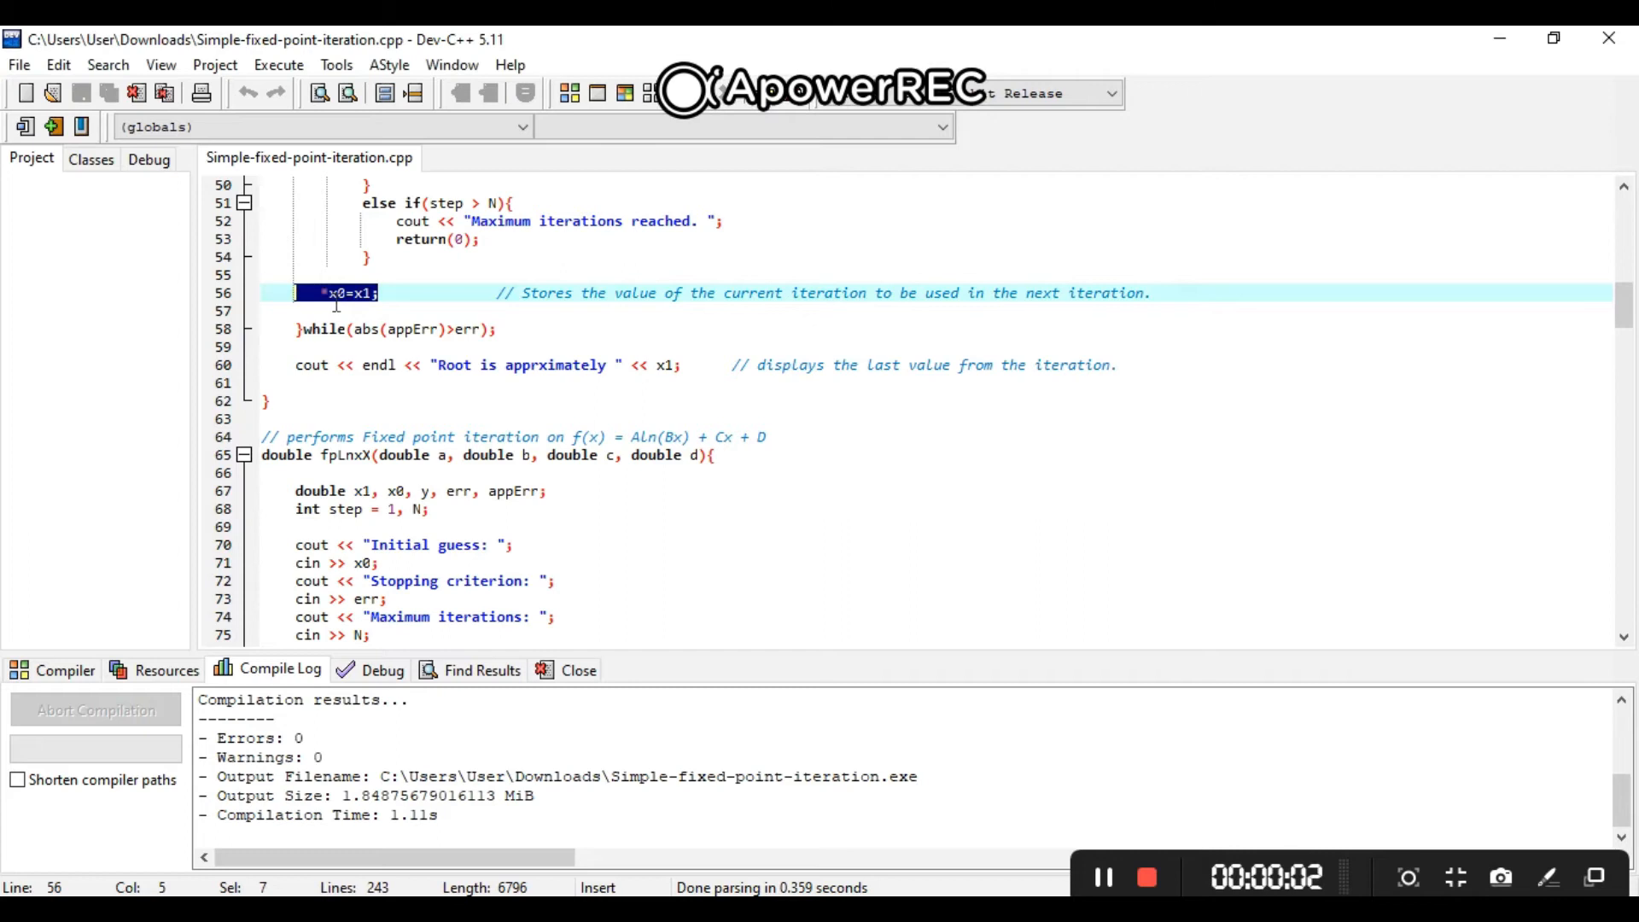
pyautogui.moveTo(328, 299)
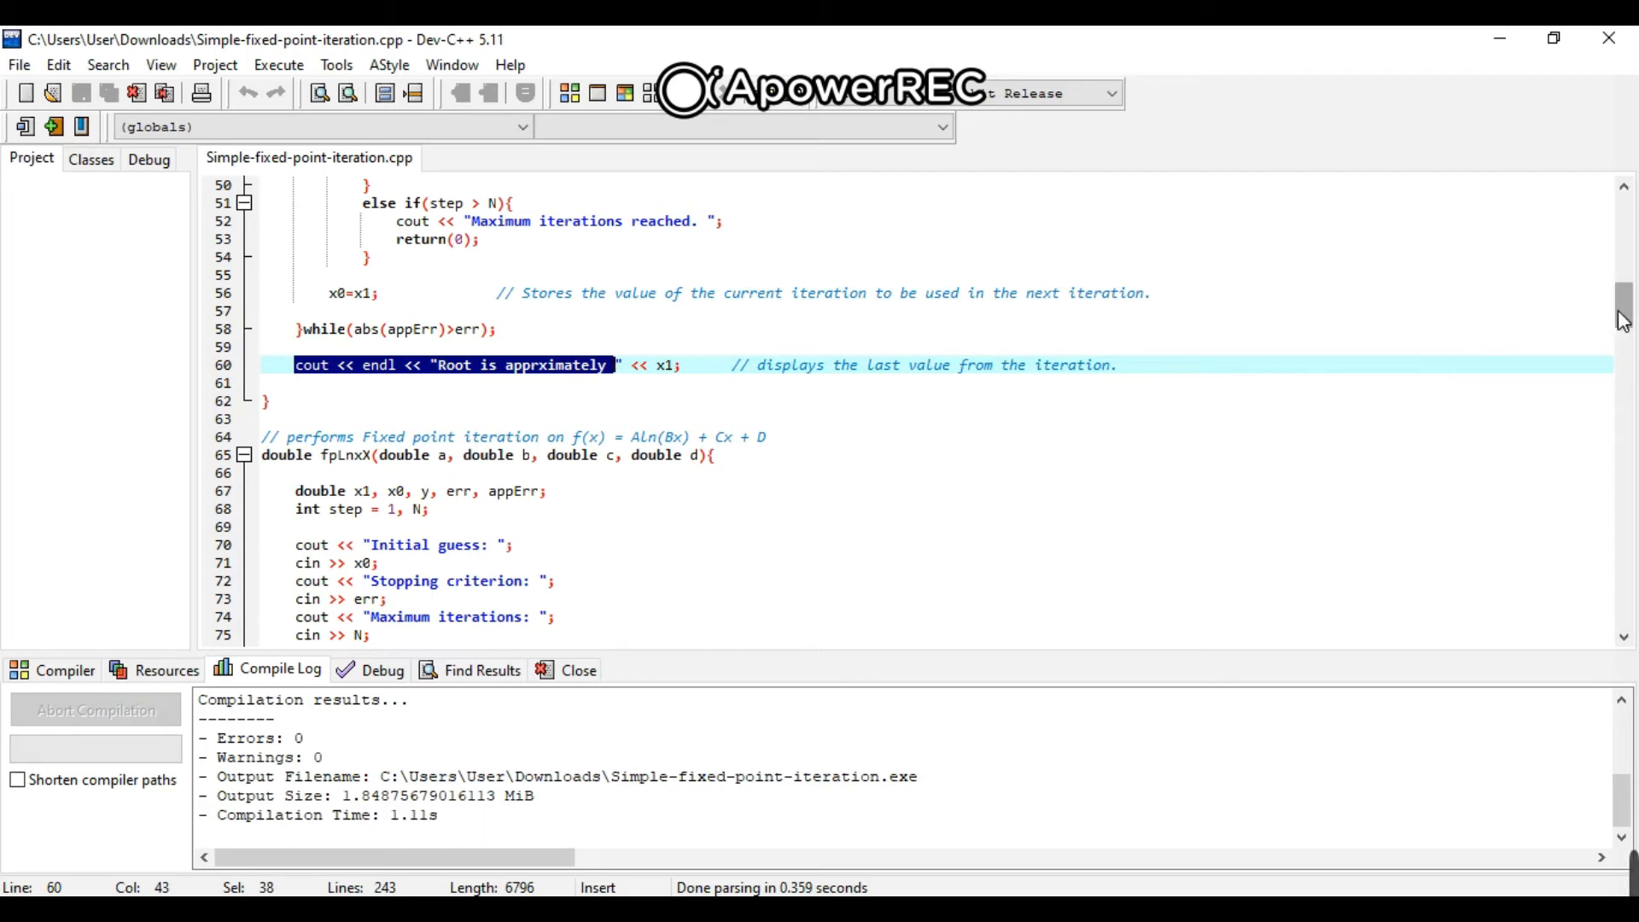
# Scroll down to main() with its 'char func, cont;' declaration and function menu.
pyautogui.scroll(-3)
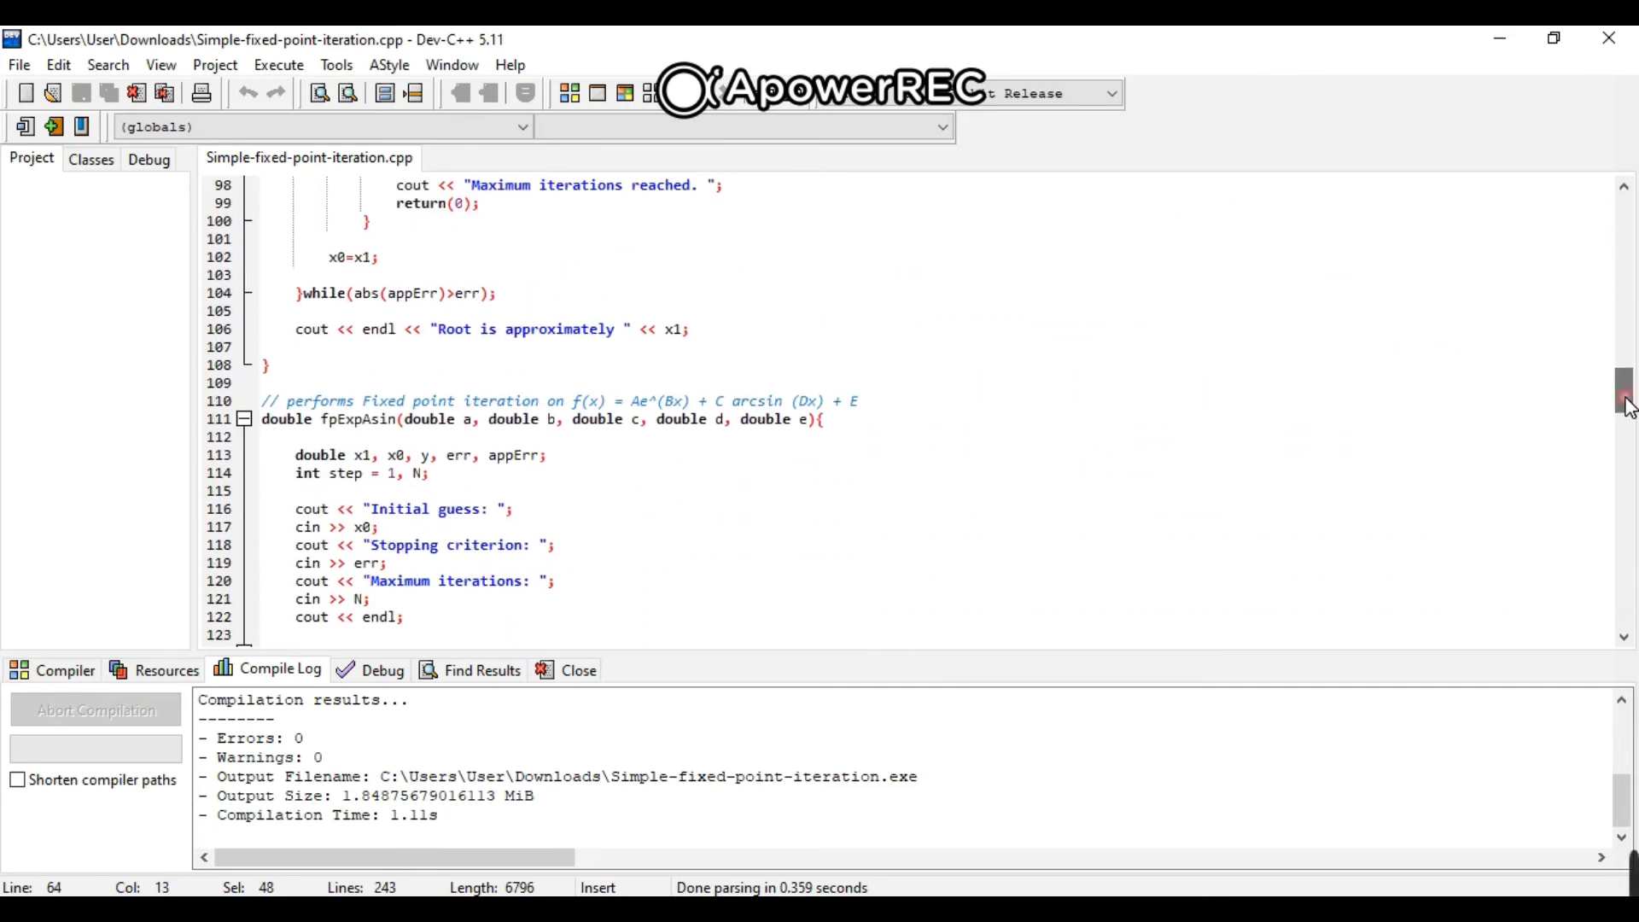
pyautogui.moveTo(743, 400); pyautogui.dragTo(860, 399)
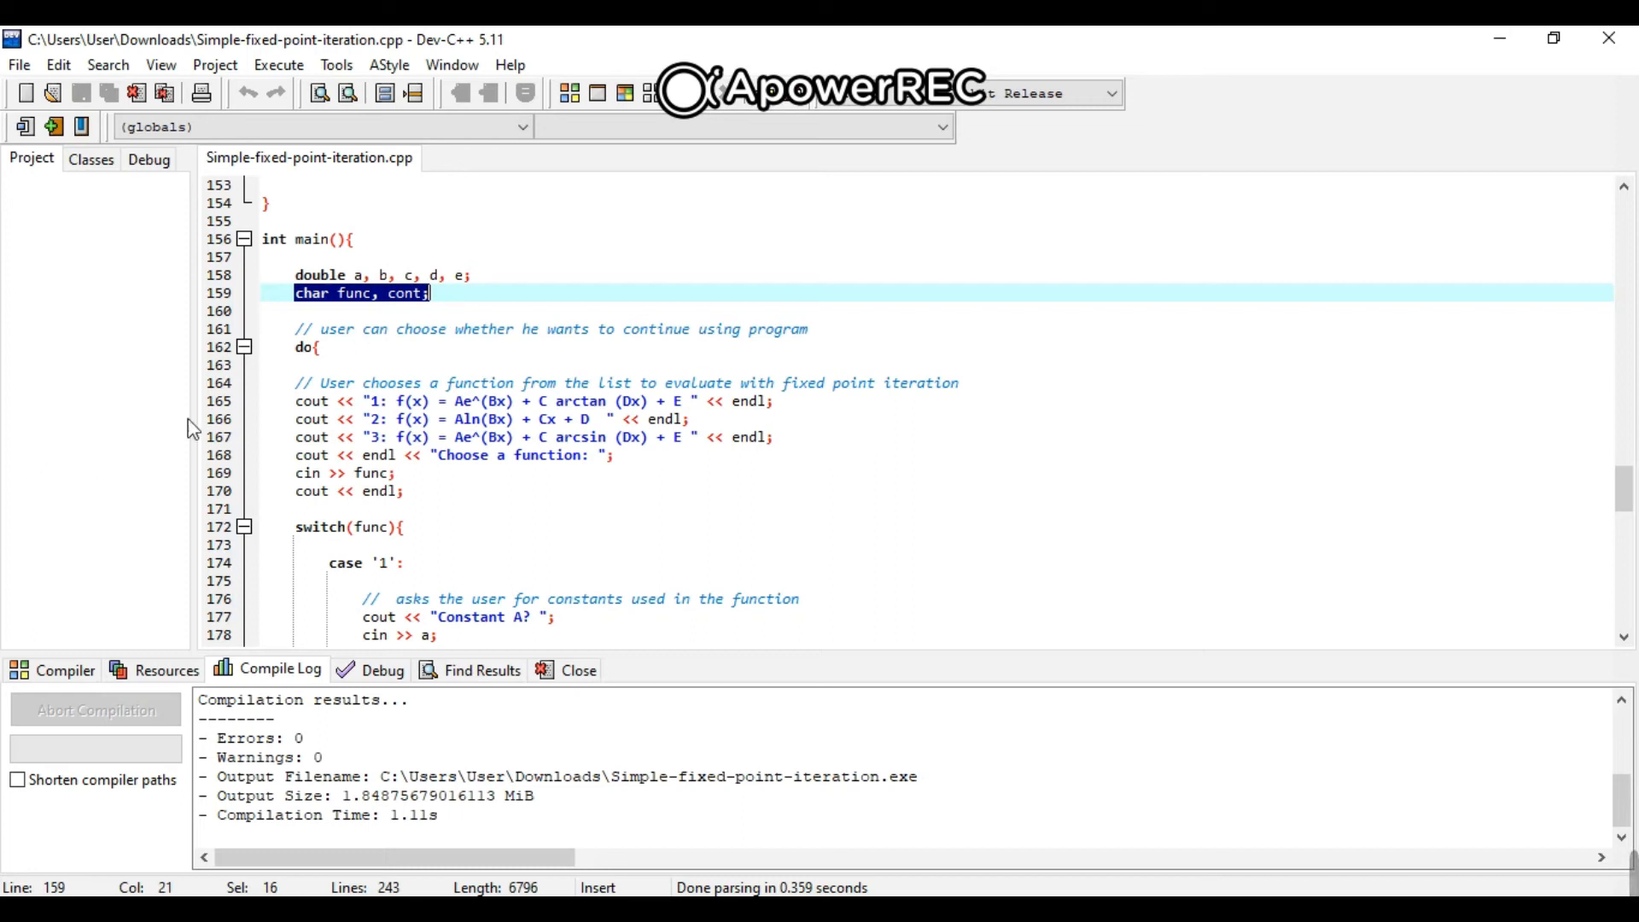
pyautogui.click(294, 392)
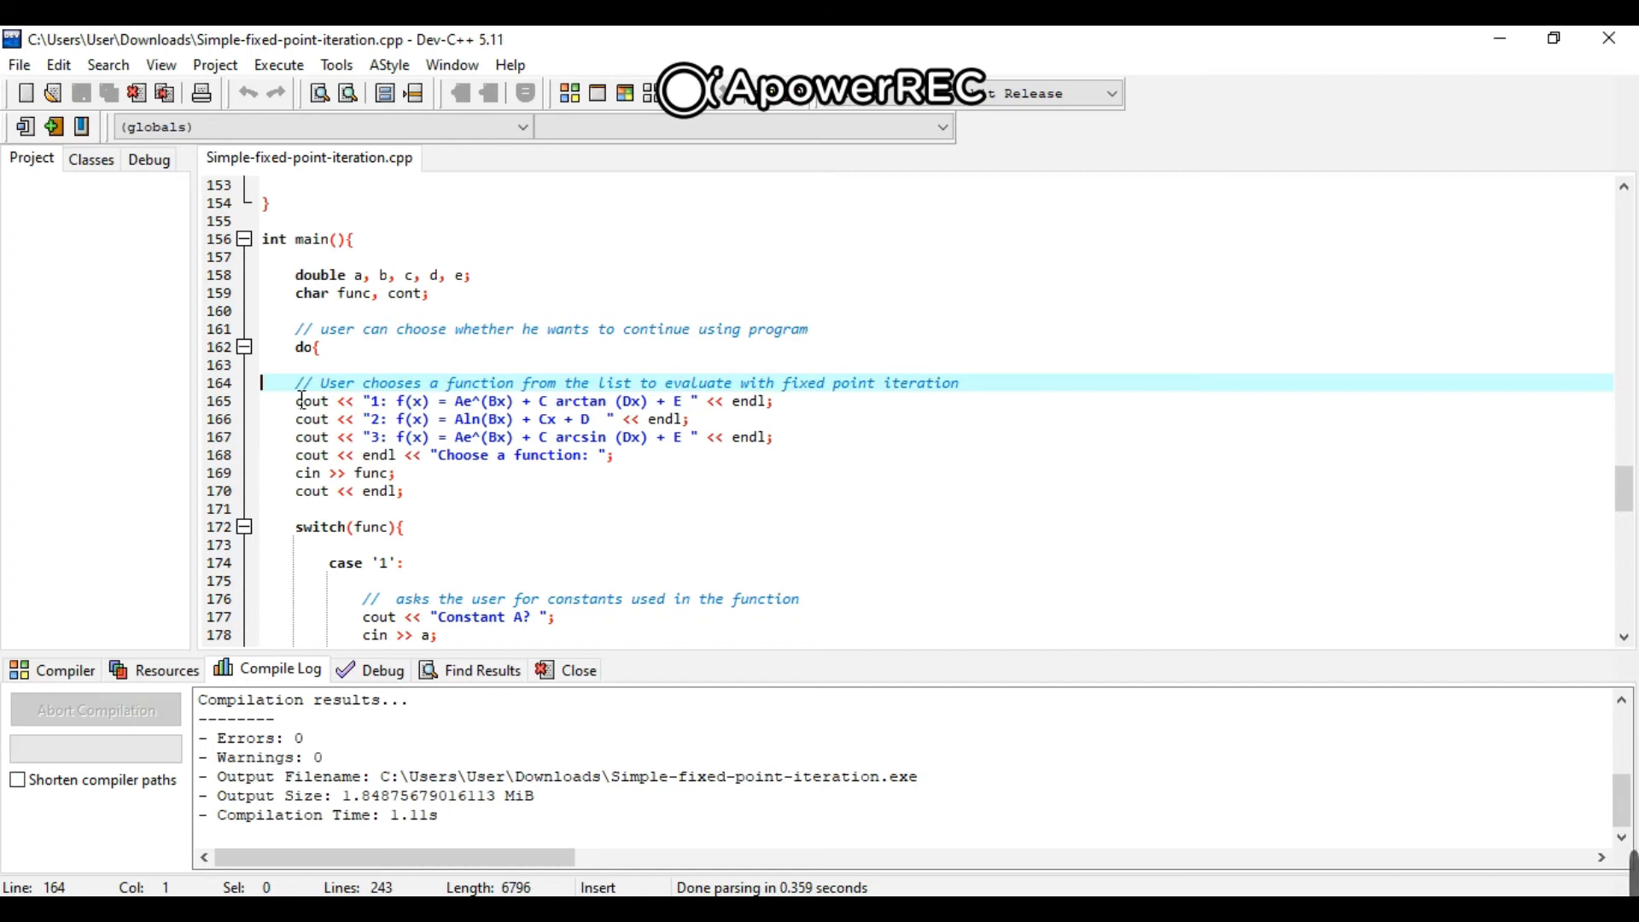
pyautogui.moveTo(359, 403)
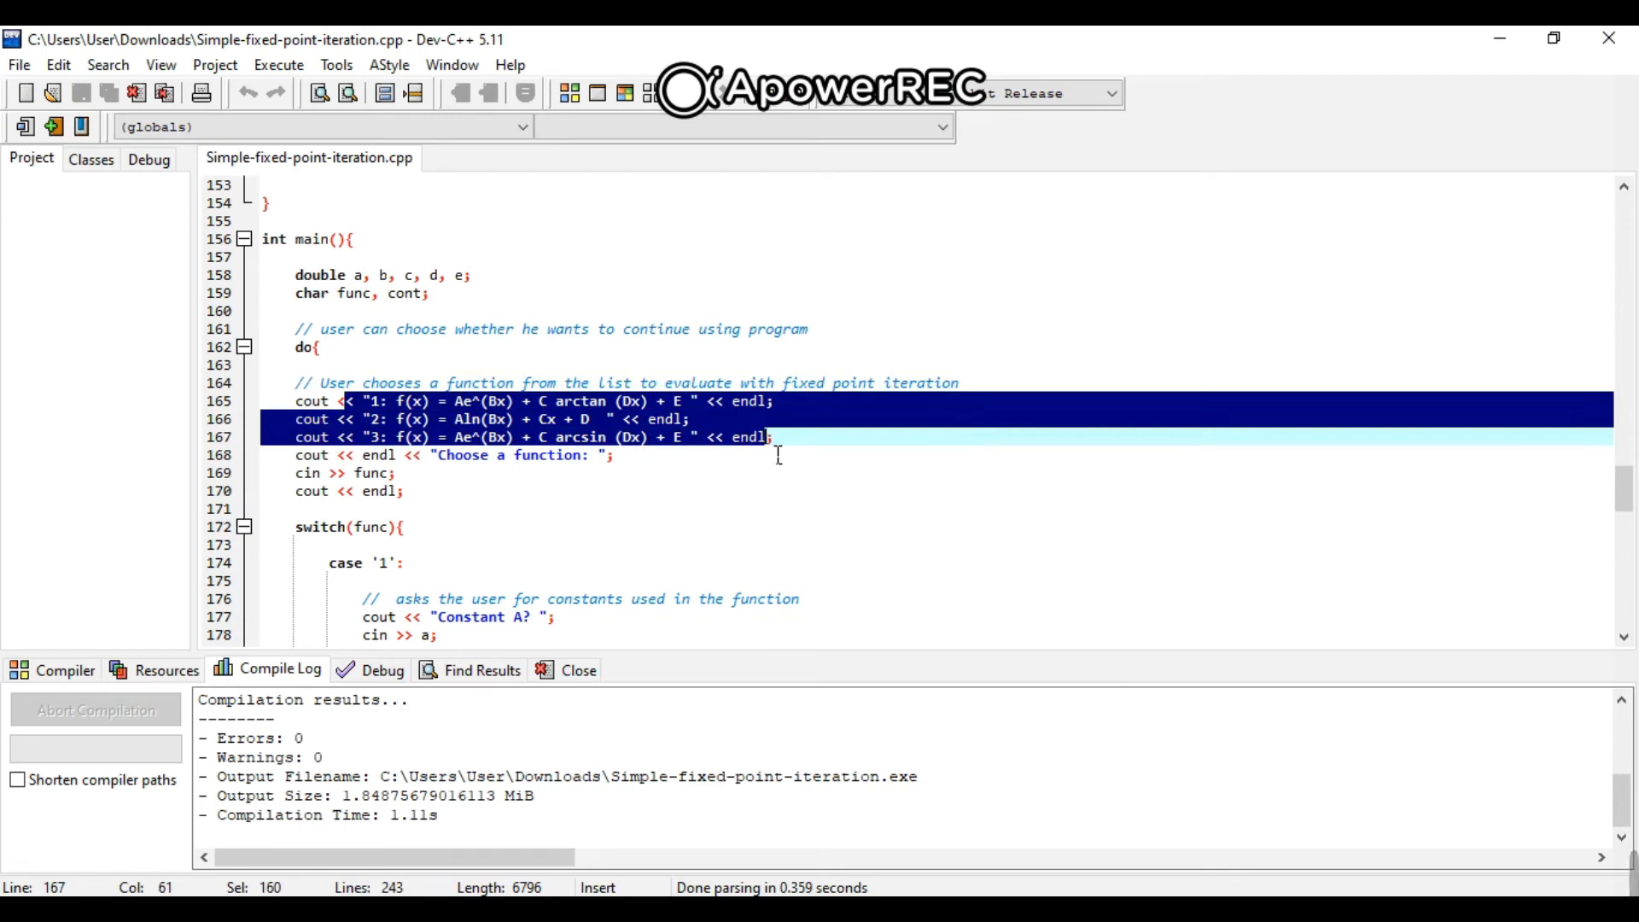
pyautogui.moveTo(1622, 491)
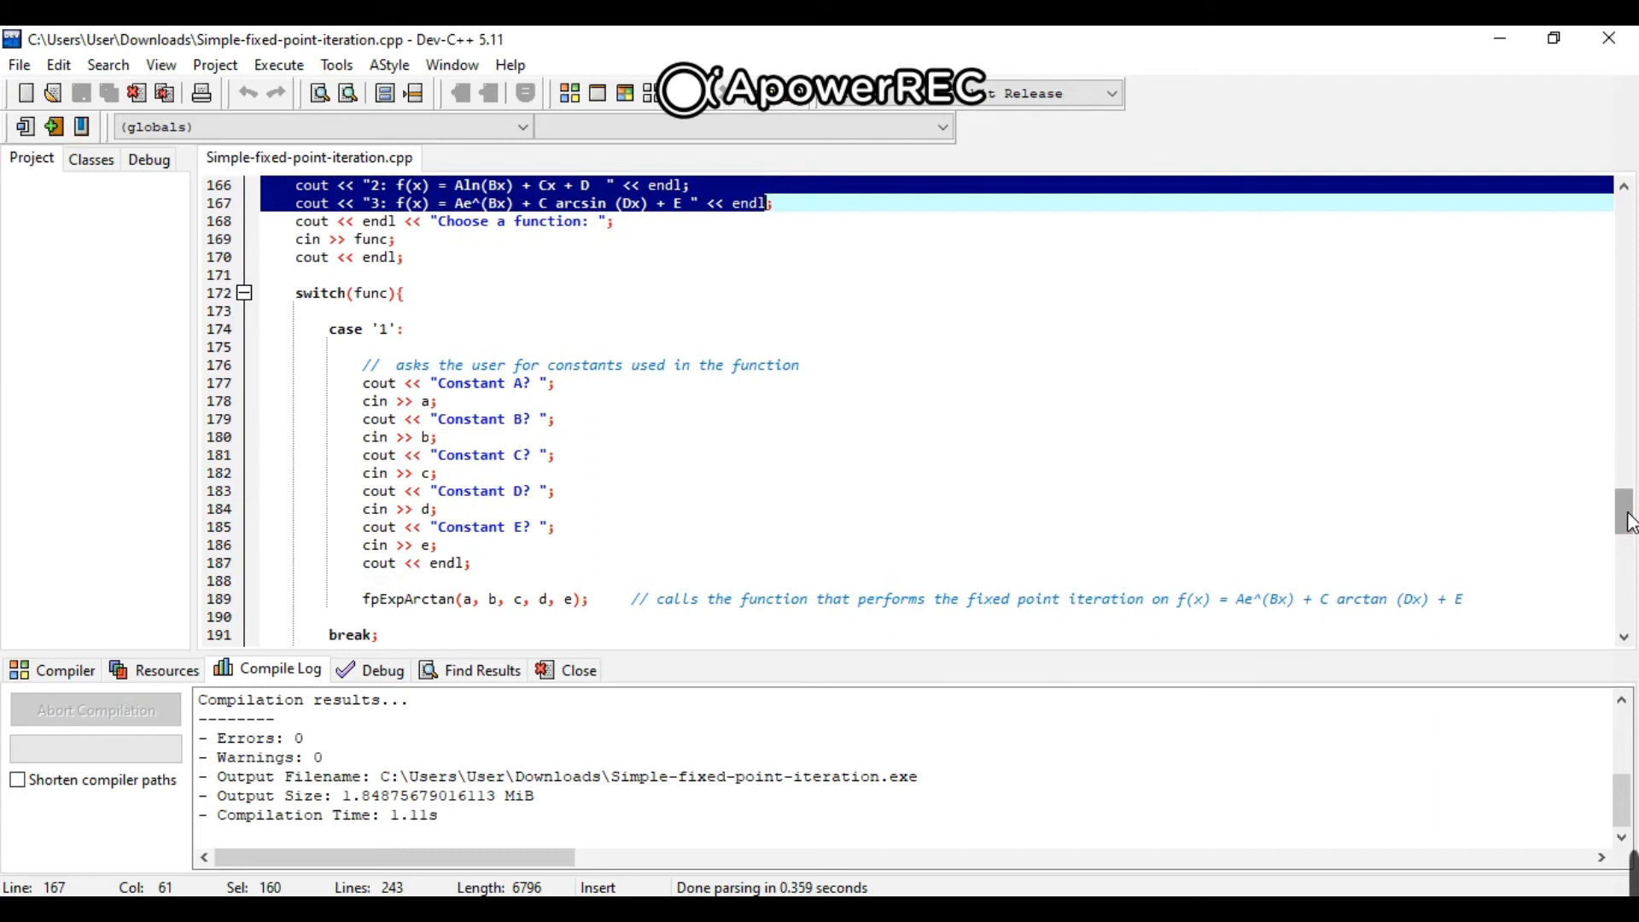
pyautogui.moveTo(638, 410)
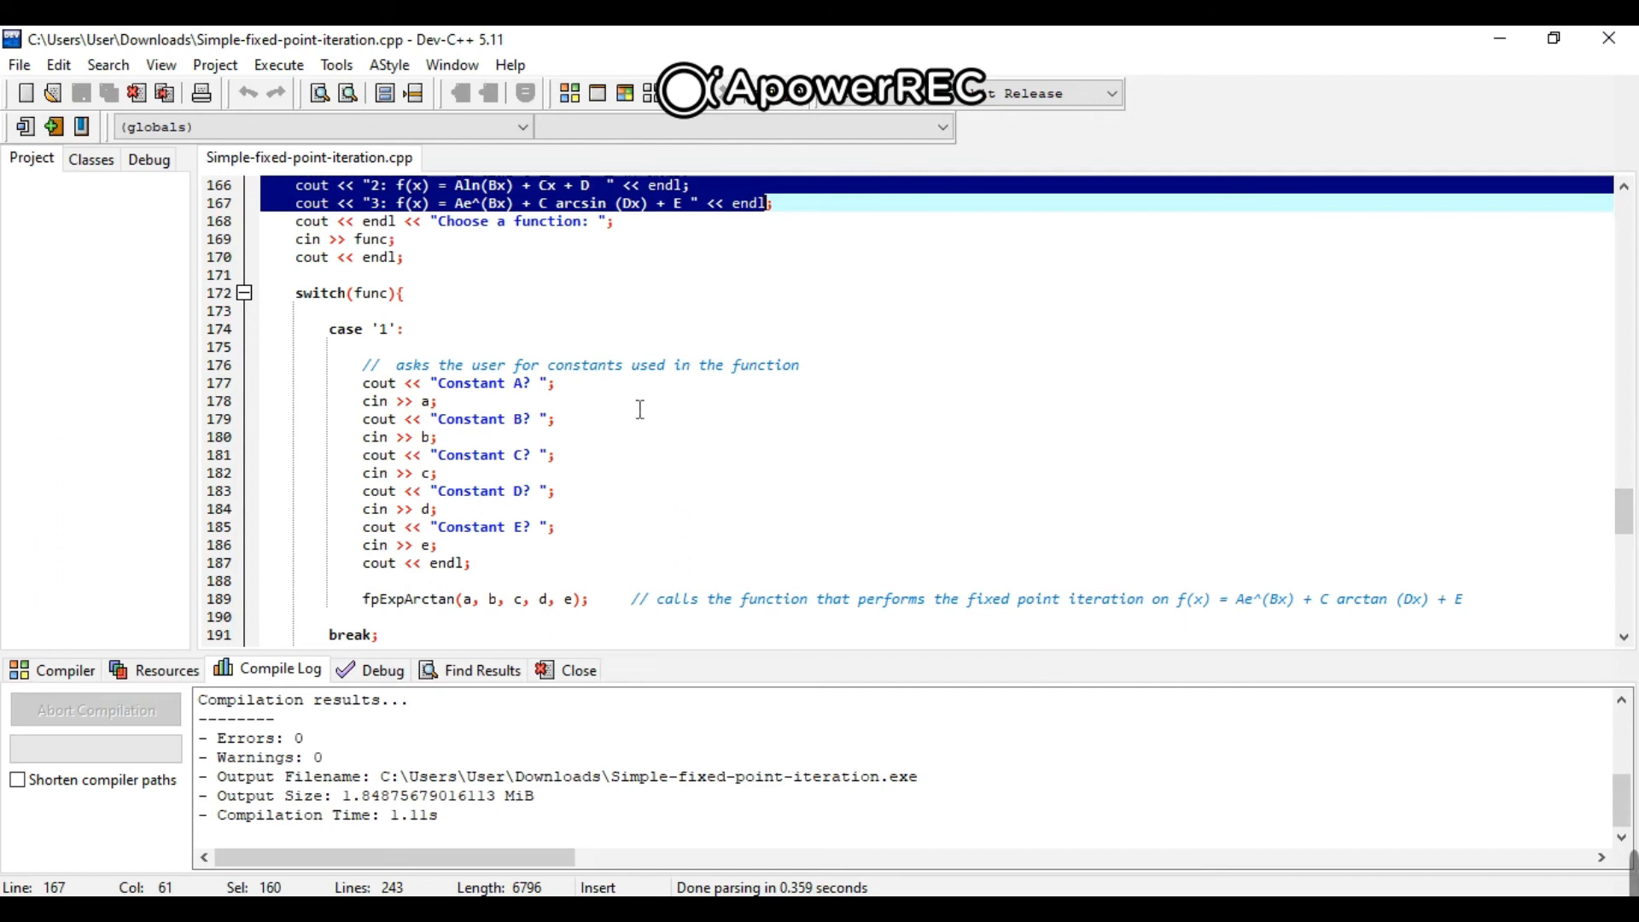
pyautogui.moveTo(628, 409)
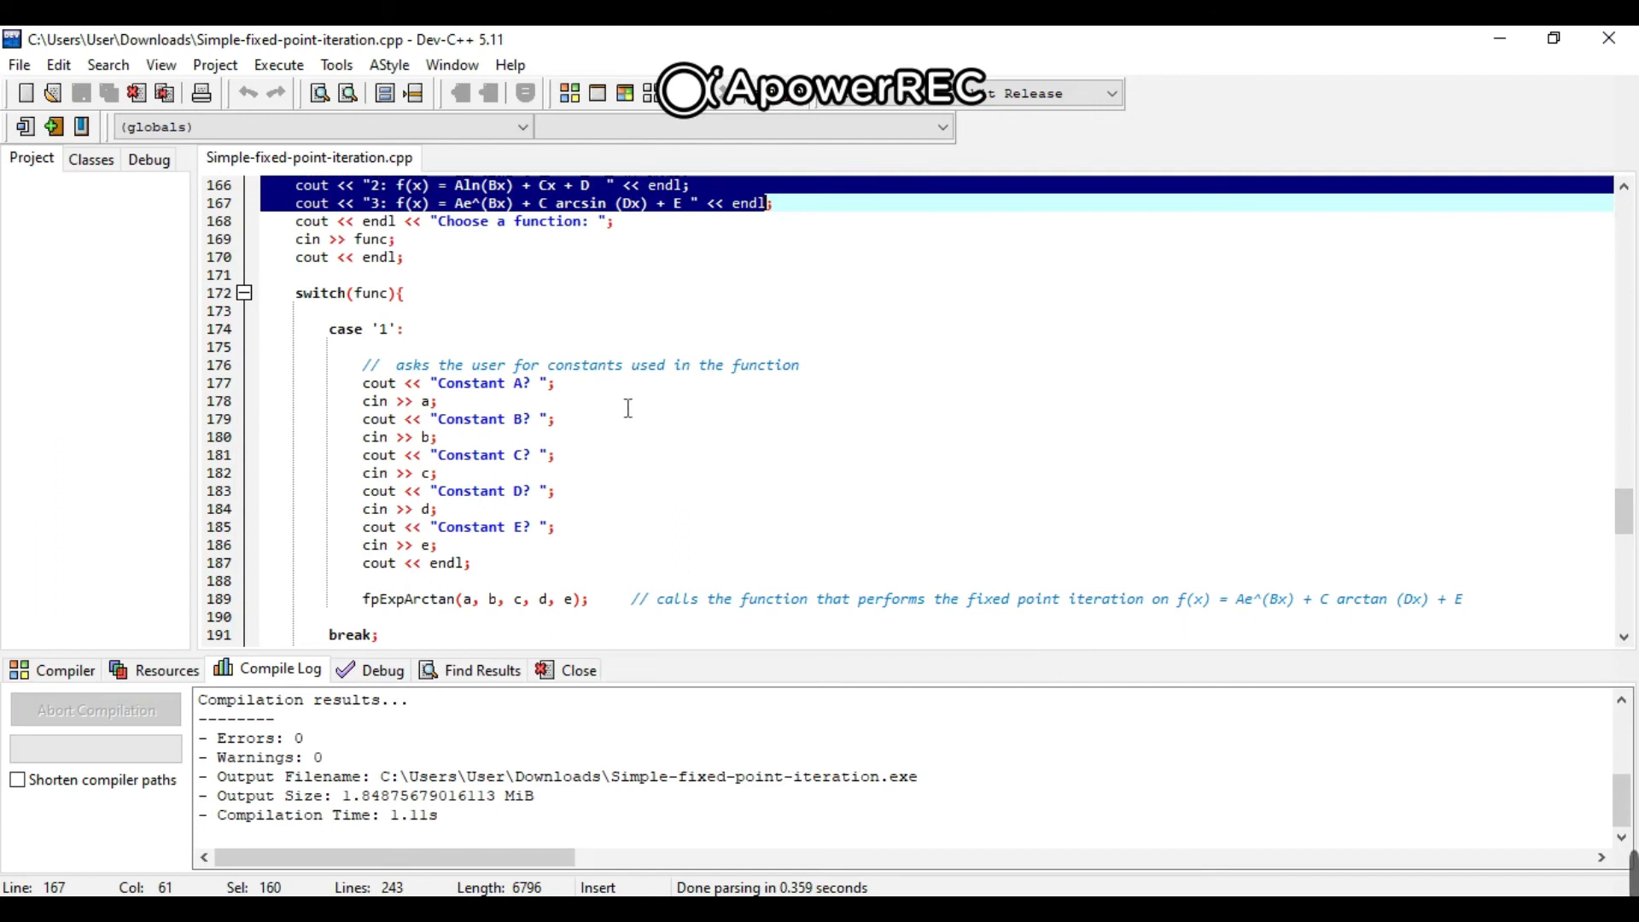
pyautogui.click(442, 382)
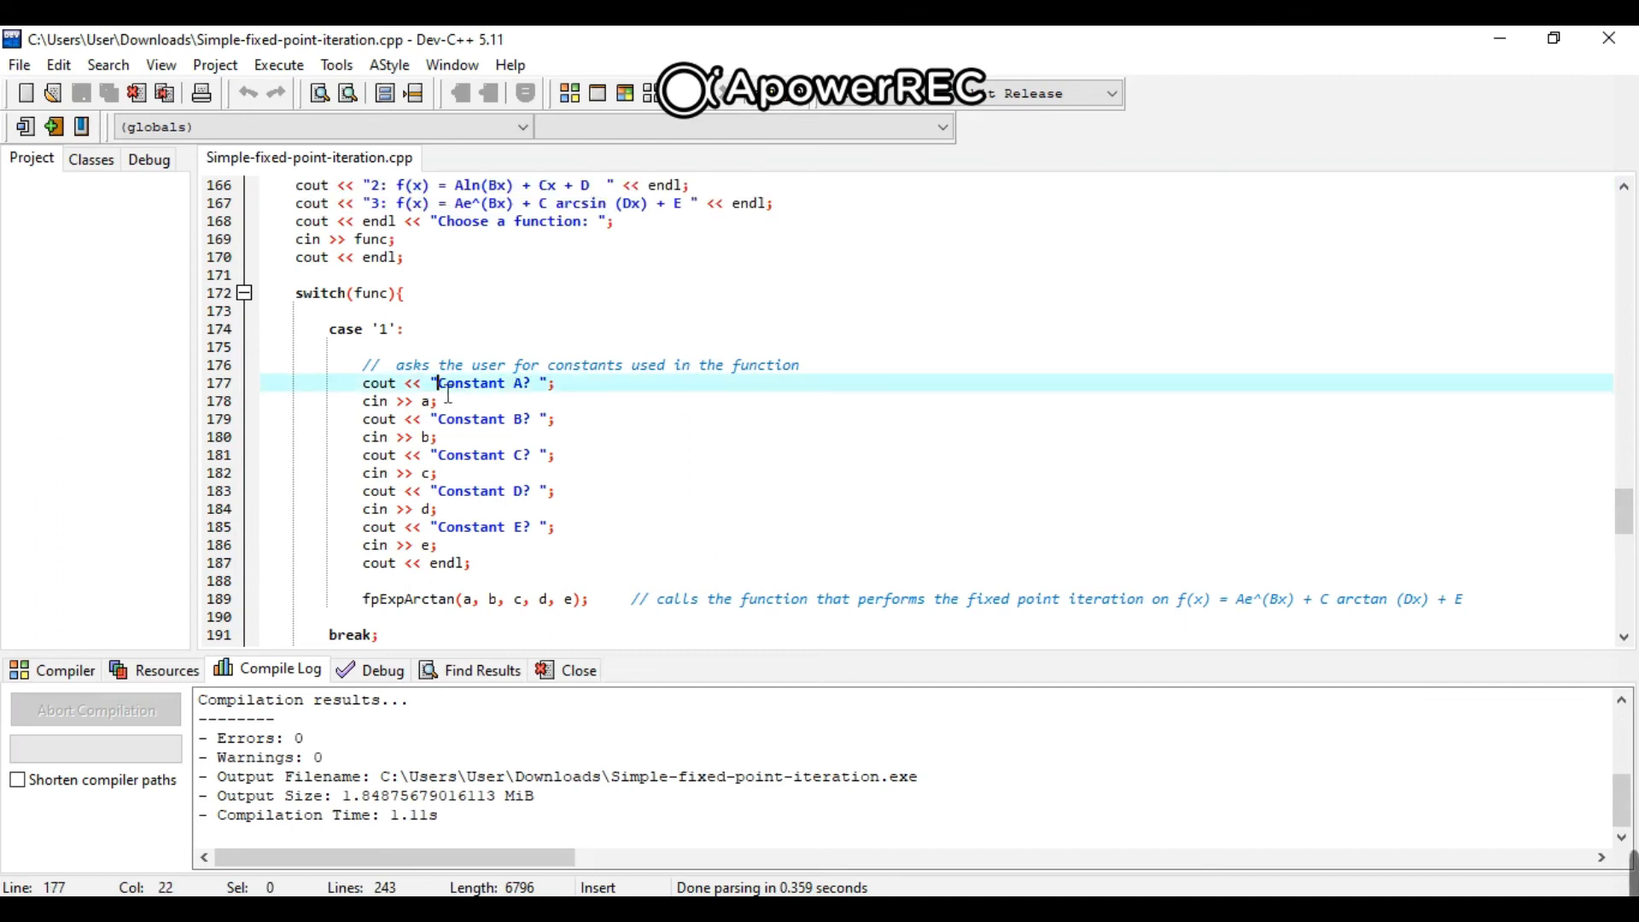
pyautogui.doubleClick(471, 382)
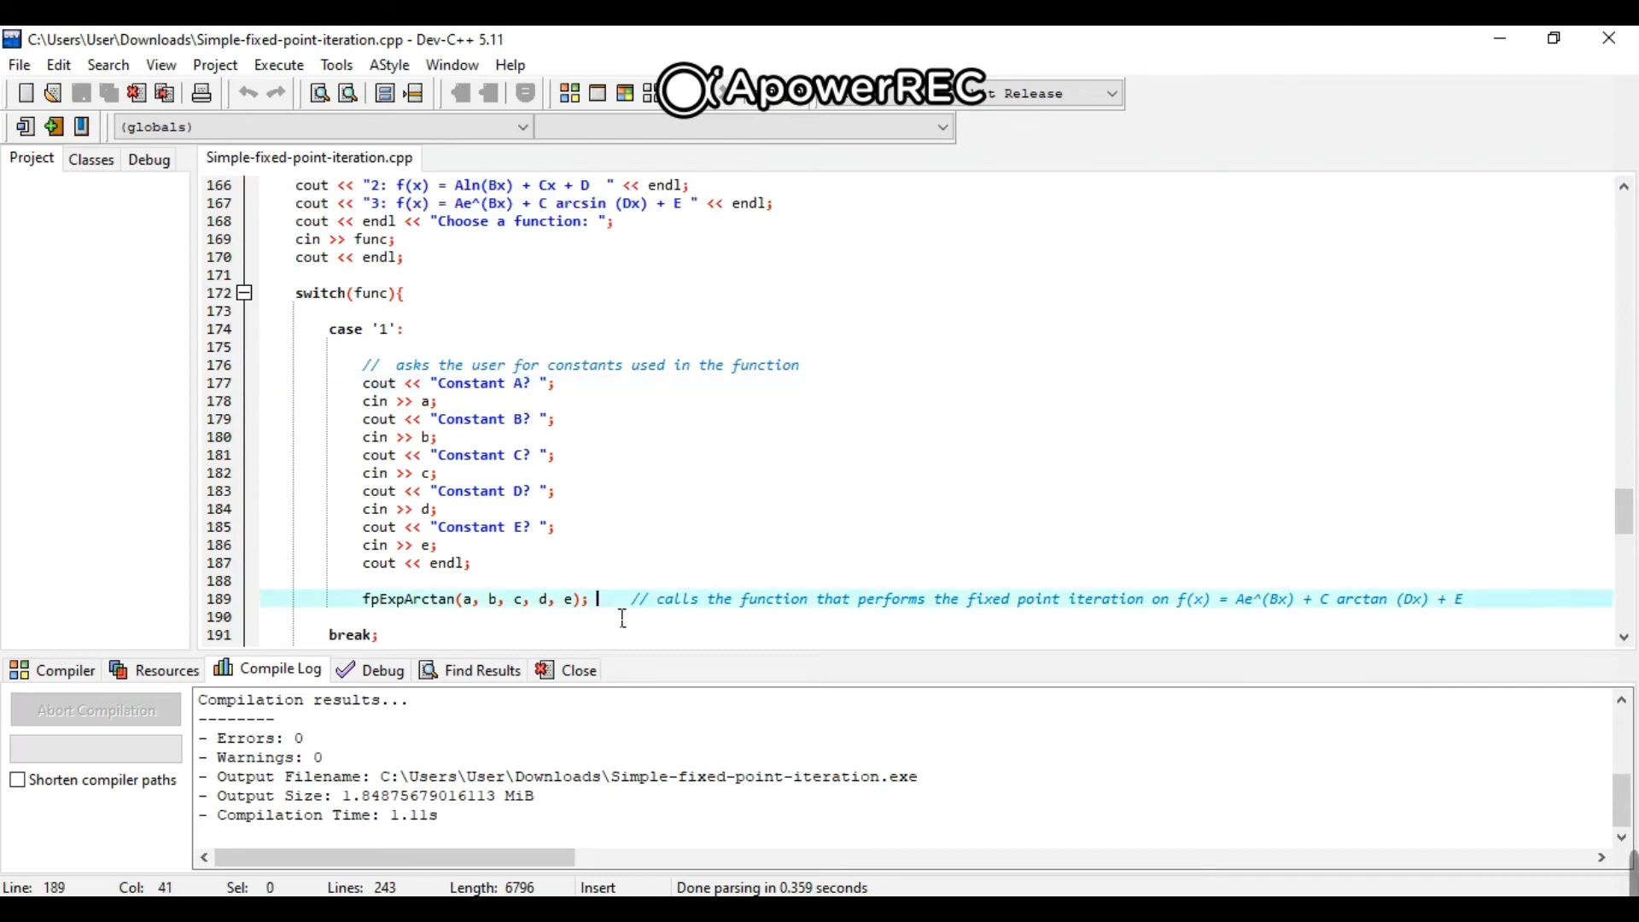
pyautogui.moveTo(596, 597); pyautogui.dragTo(360, 597)
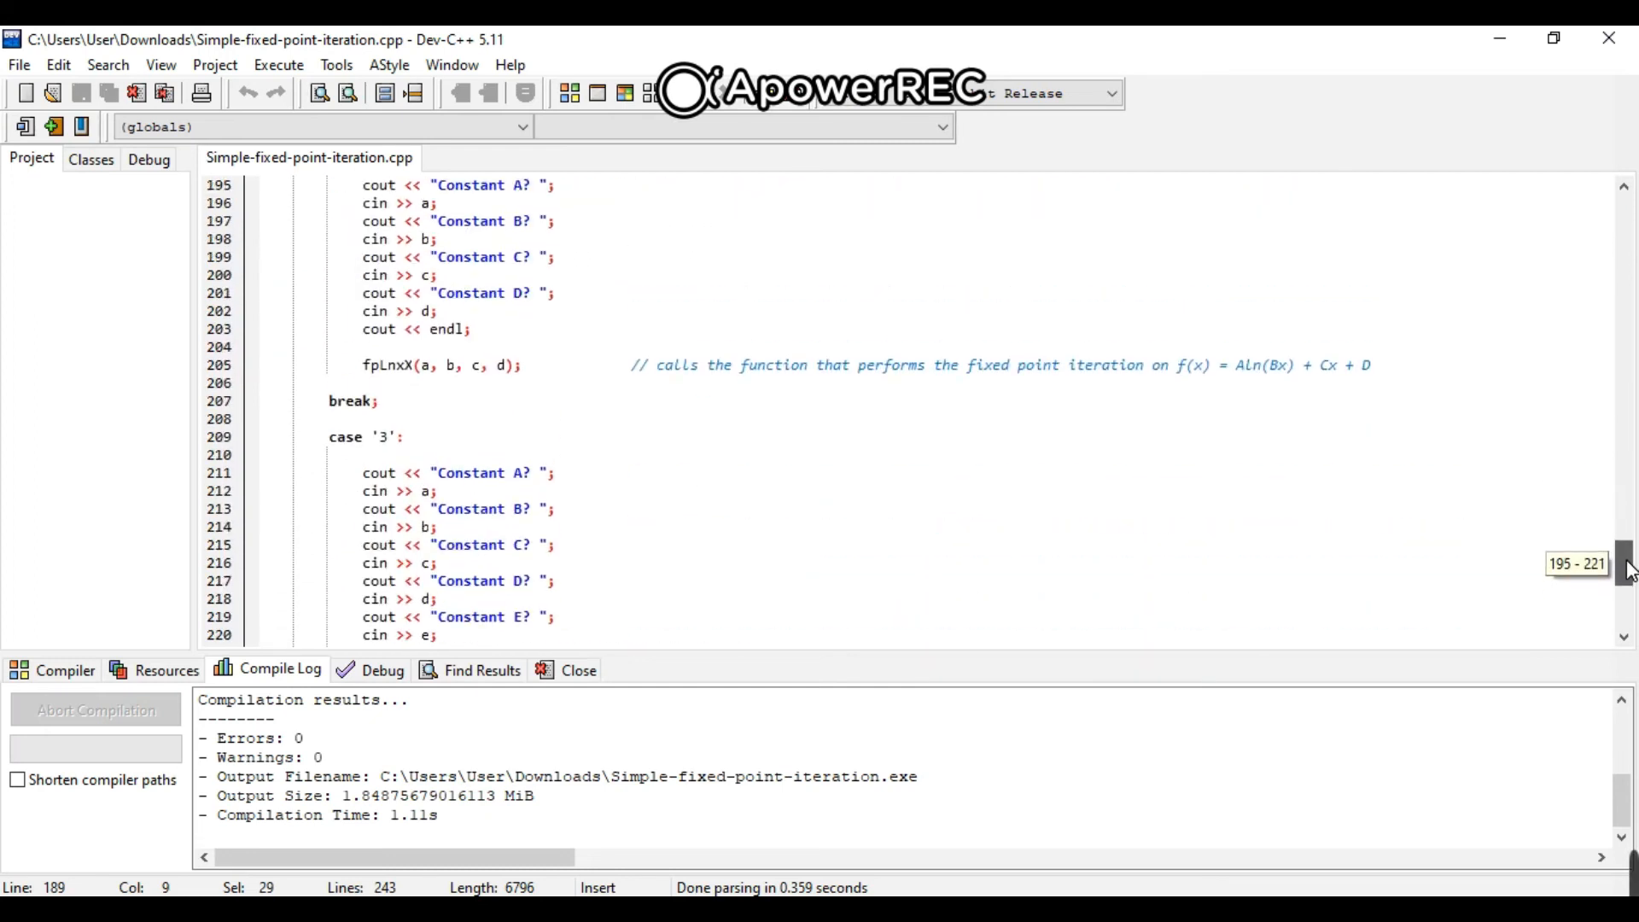
pyautogui.moveTo(1624, 565); pyautogui.dragTo(1623, 597)
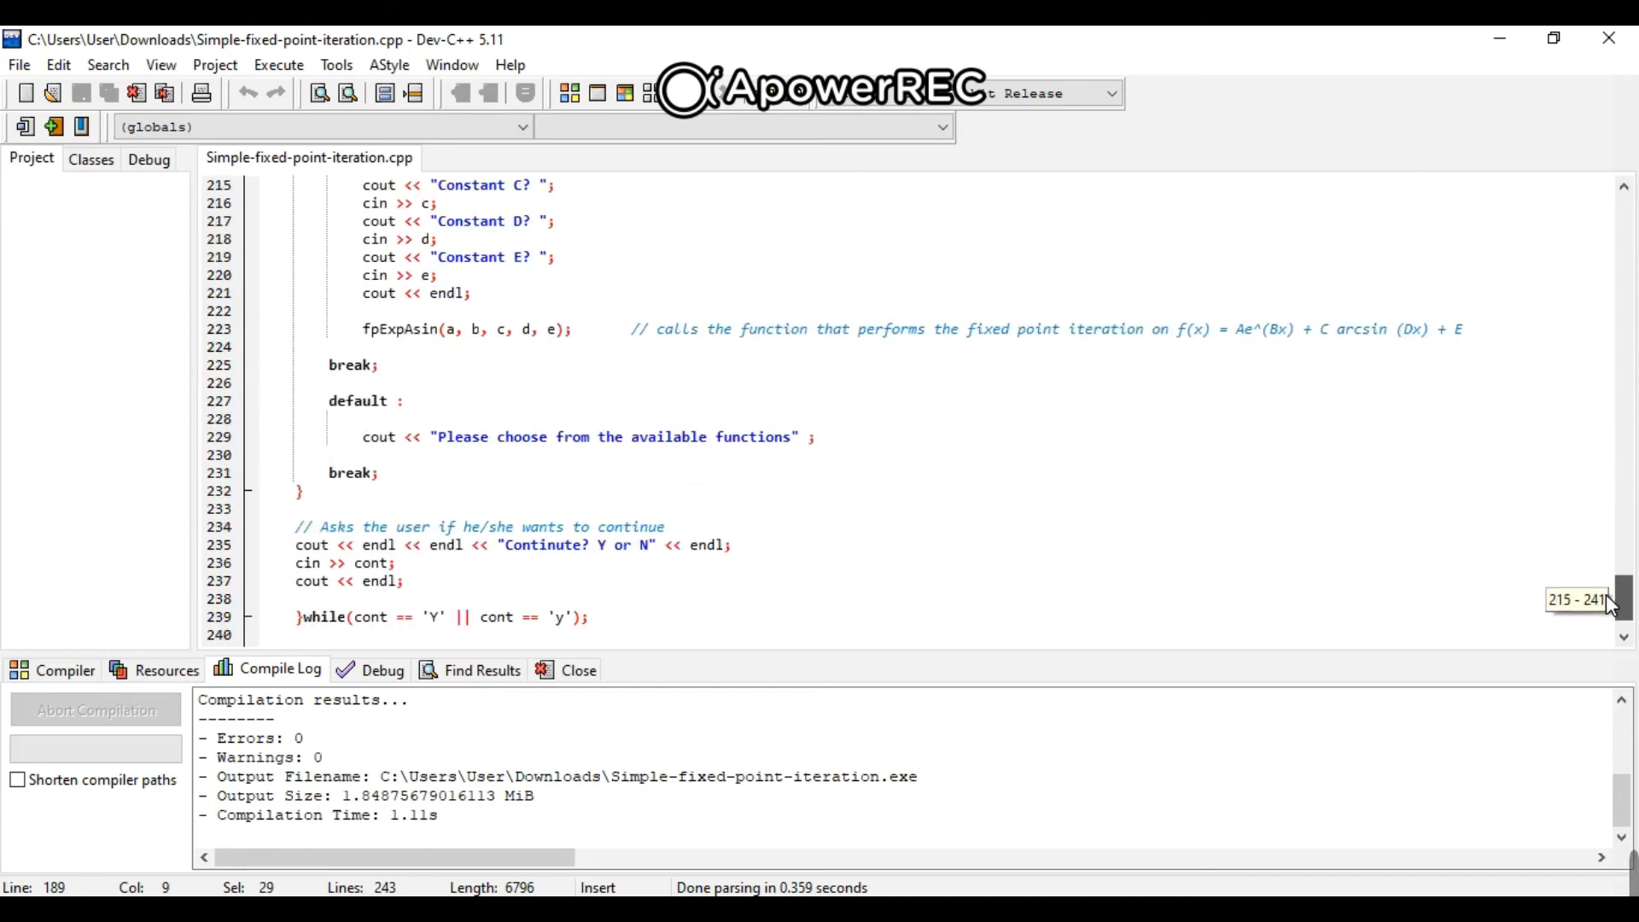
pyautogui.scroll(-3)
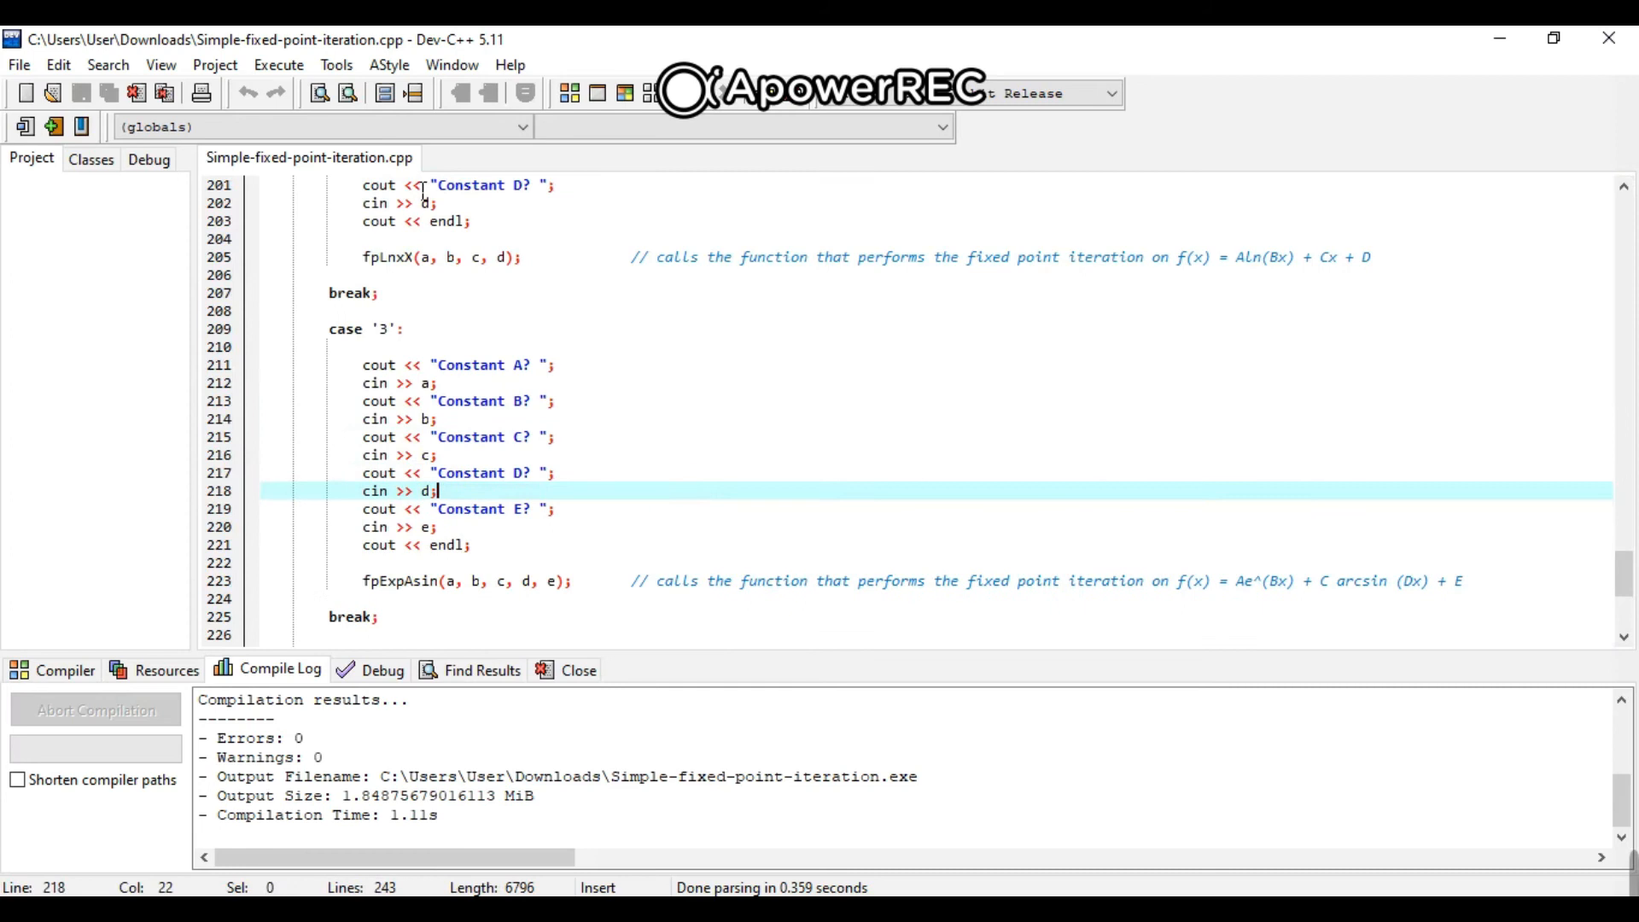
# Run the program via Execute > Run on function 2 with constants 2–5, guess 3, criterion 2, three iterations.
pyautogui.click(278, 65)
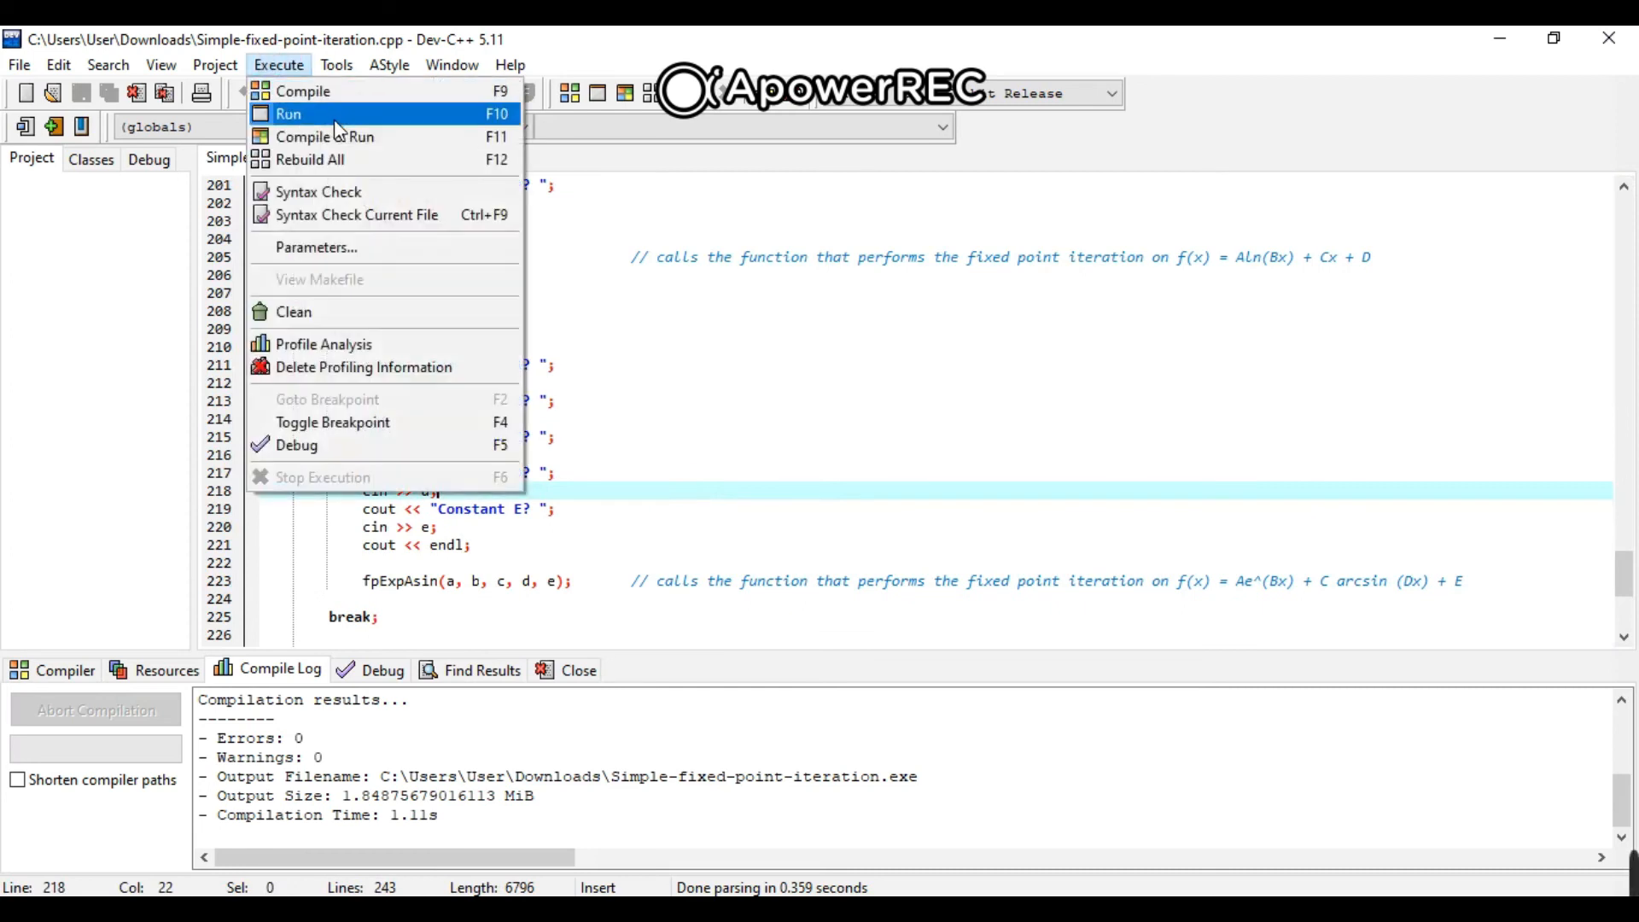
pyautogui.click(288, 112)
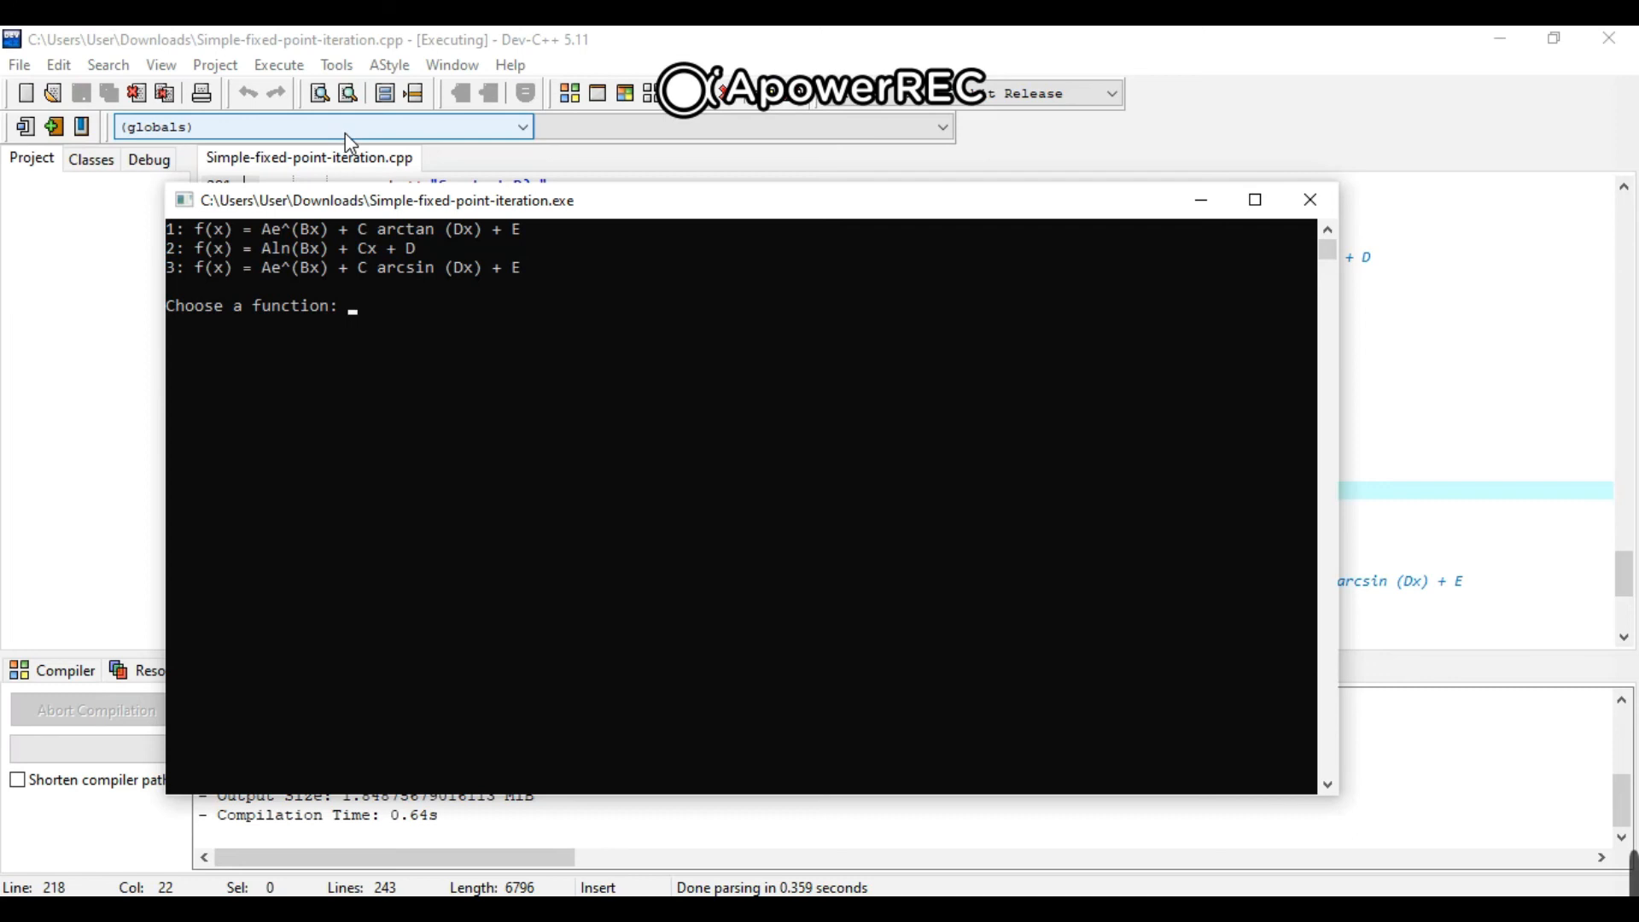
pyautogui.write('2')
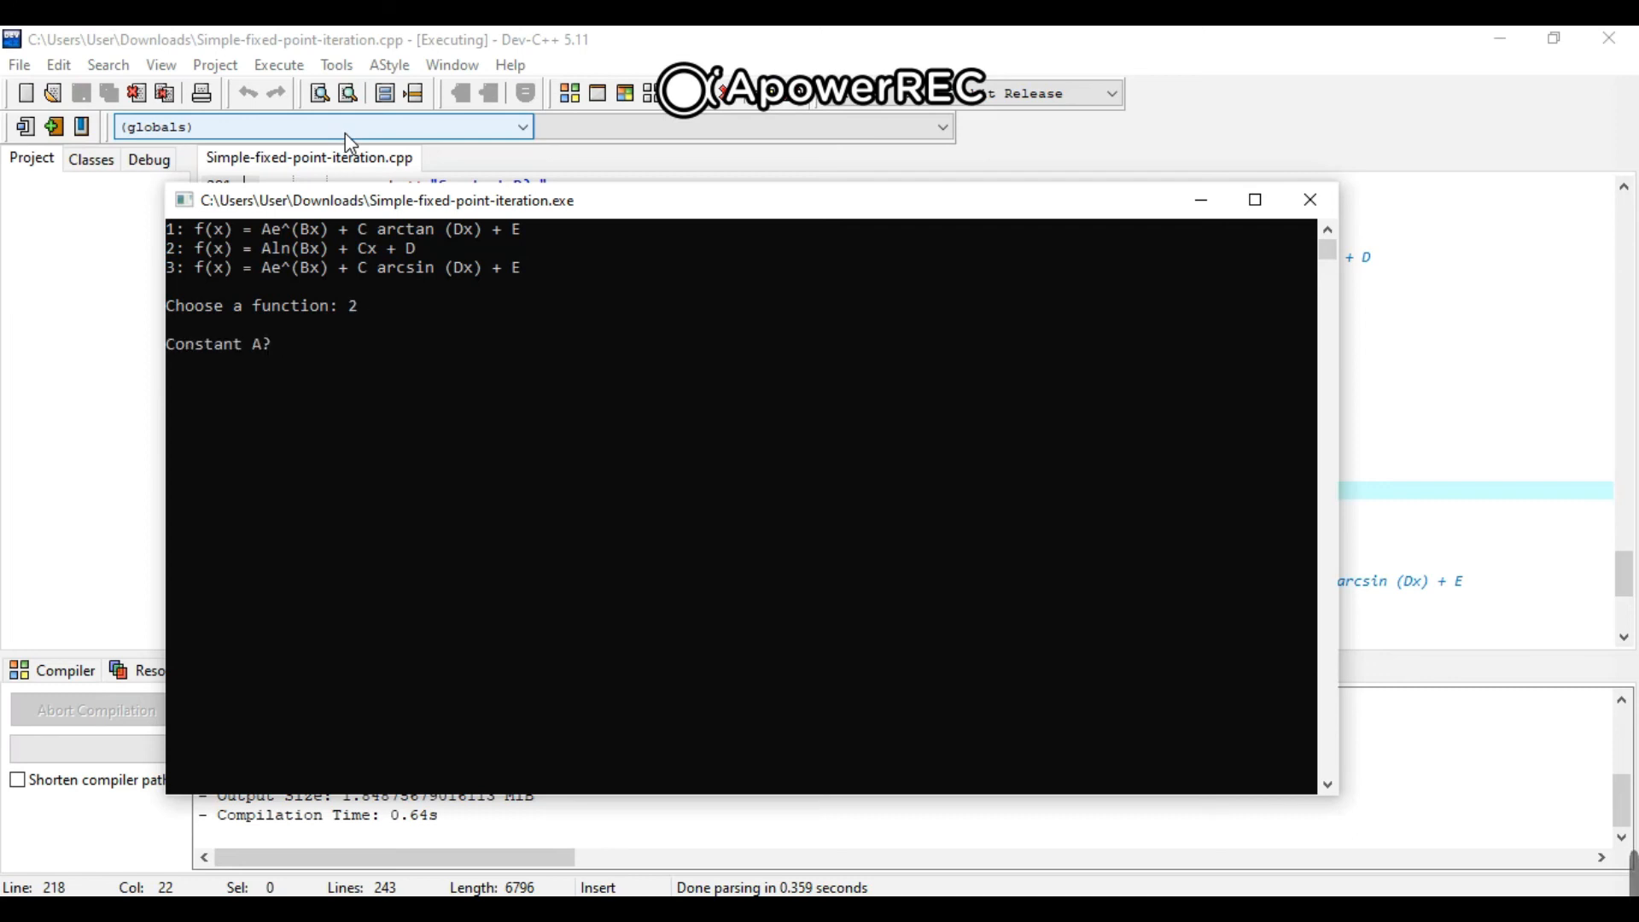
pyautogui.write('2')
pyautogui.write('3')
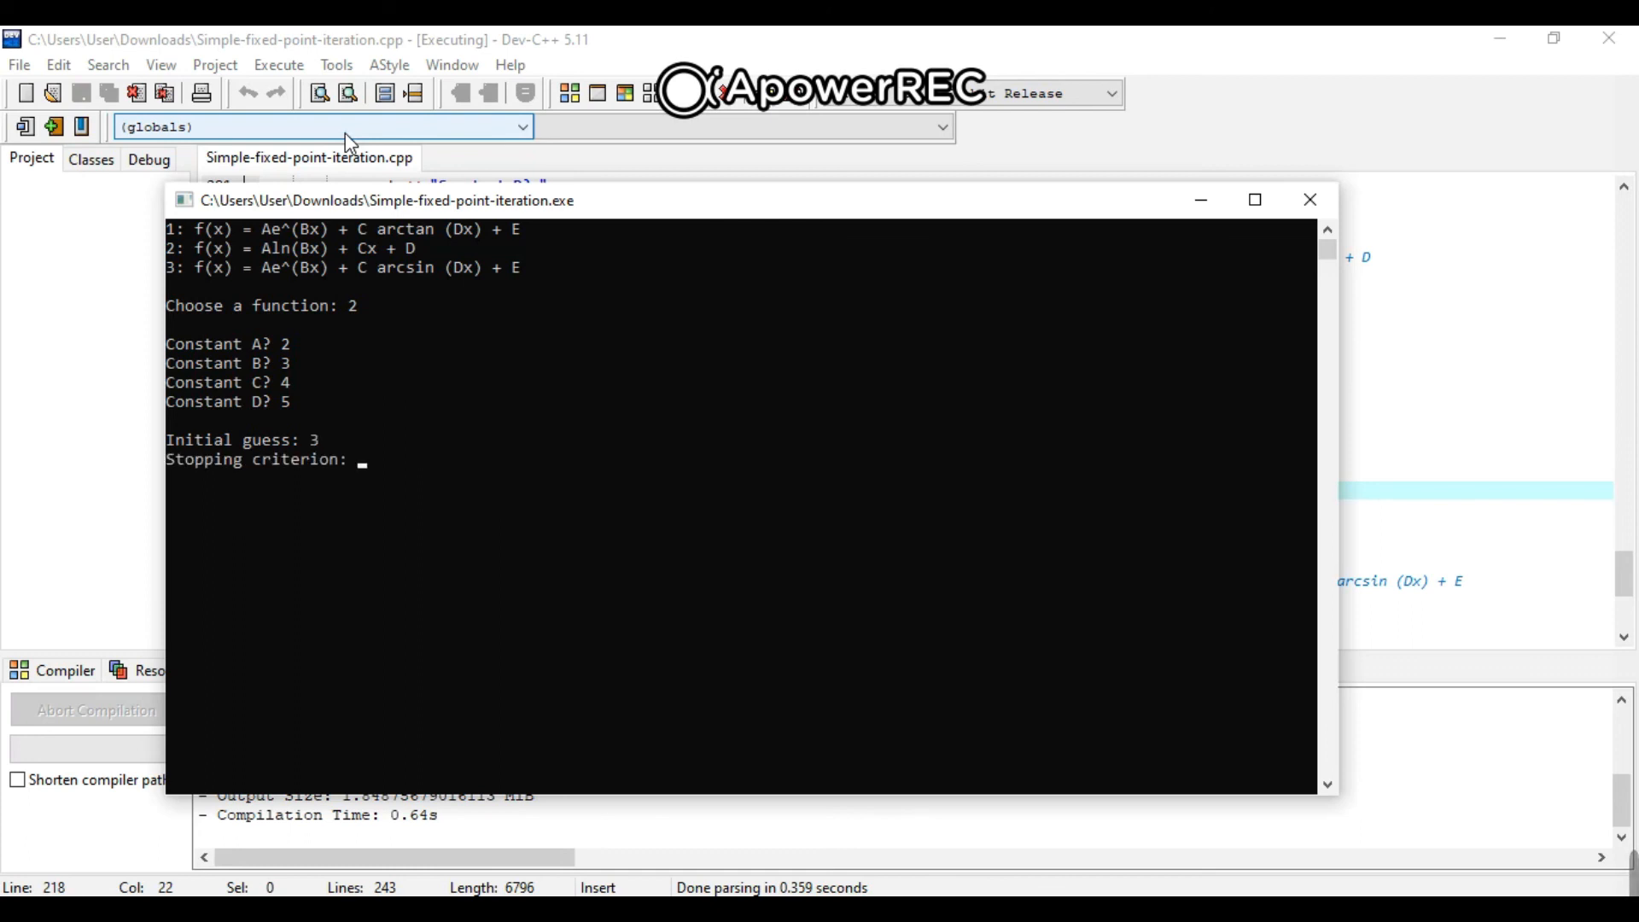
pyautogui.write('2')
pyautogui.write('3')
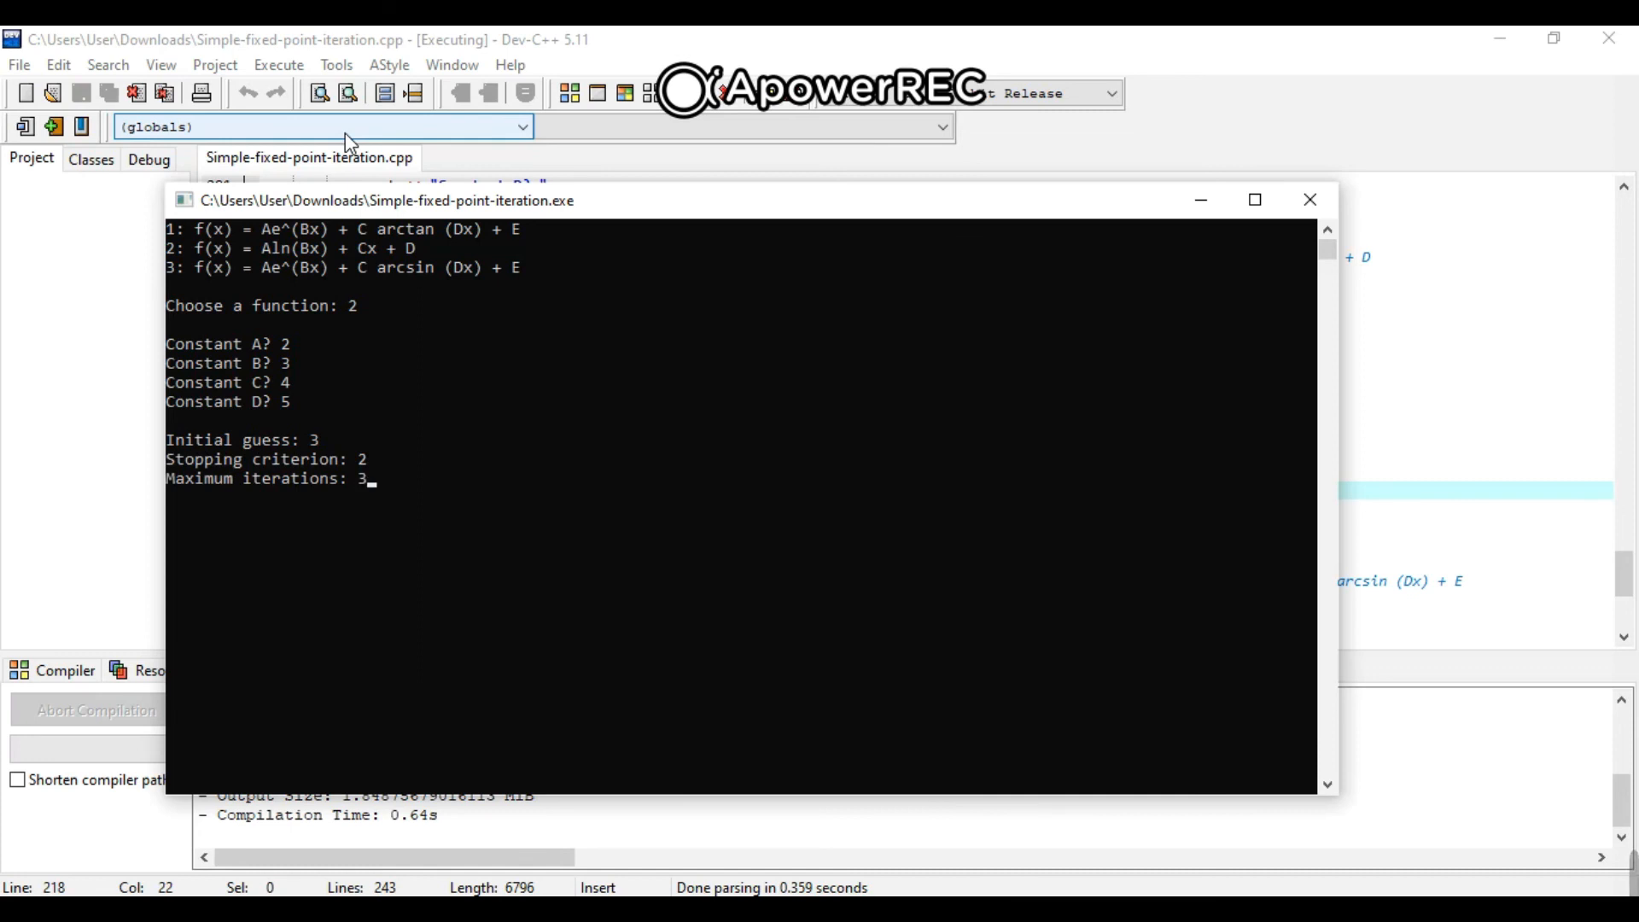
pyautogui.press('enter')
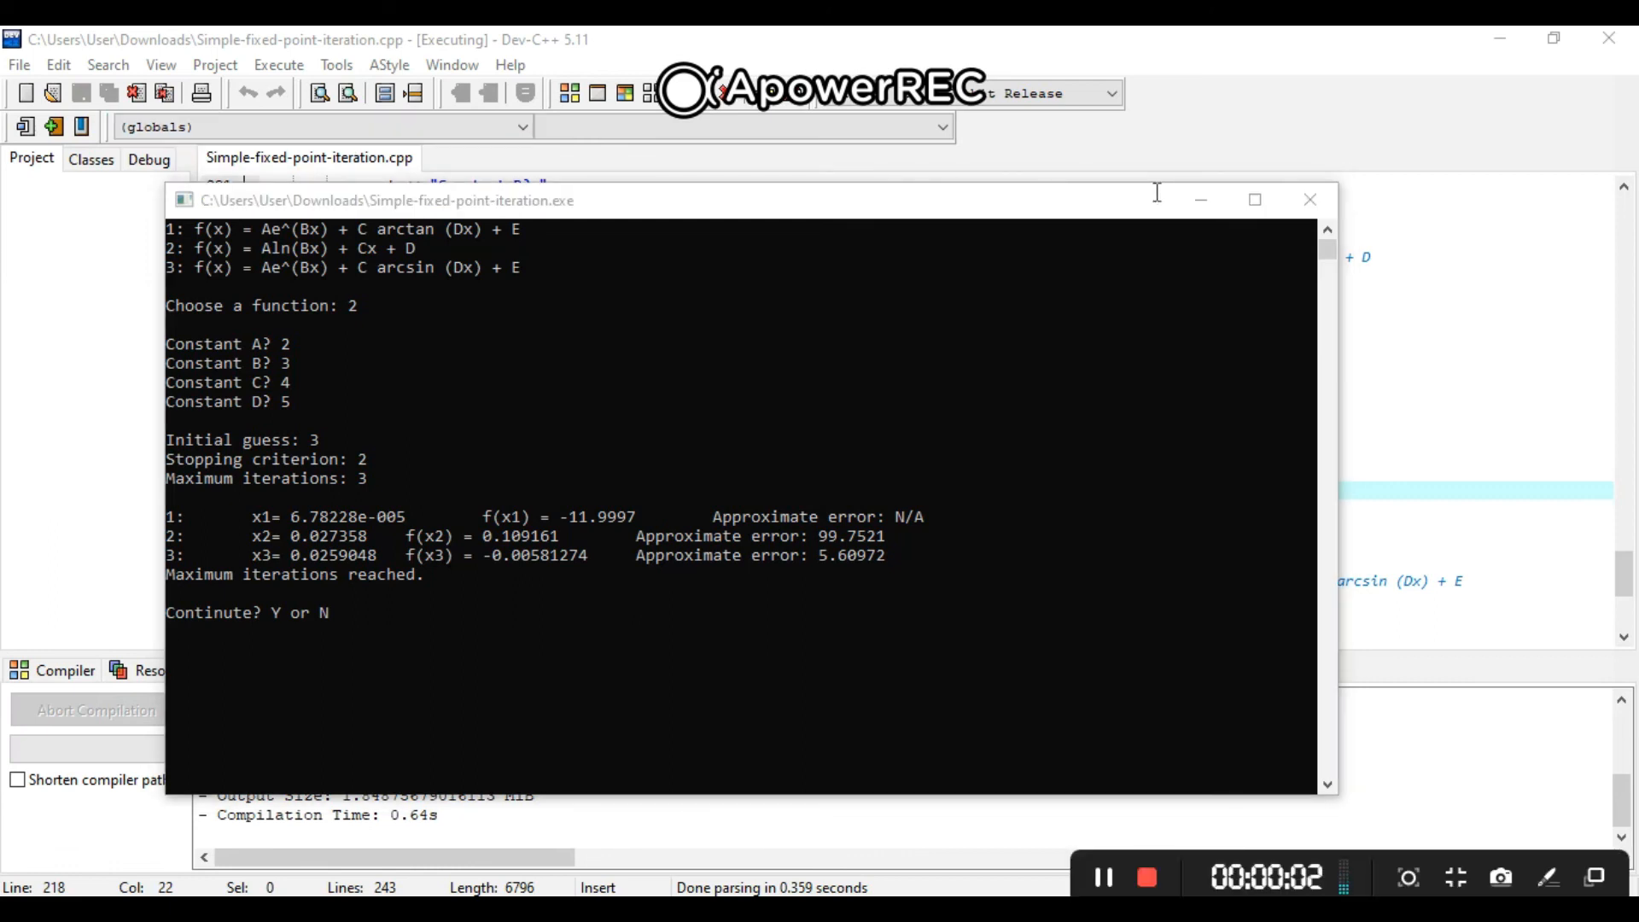
pyautogui.moveTo(741, 580)
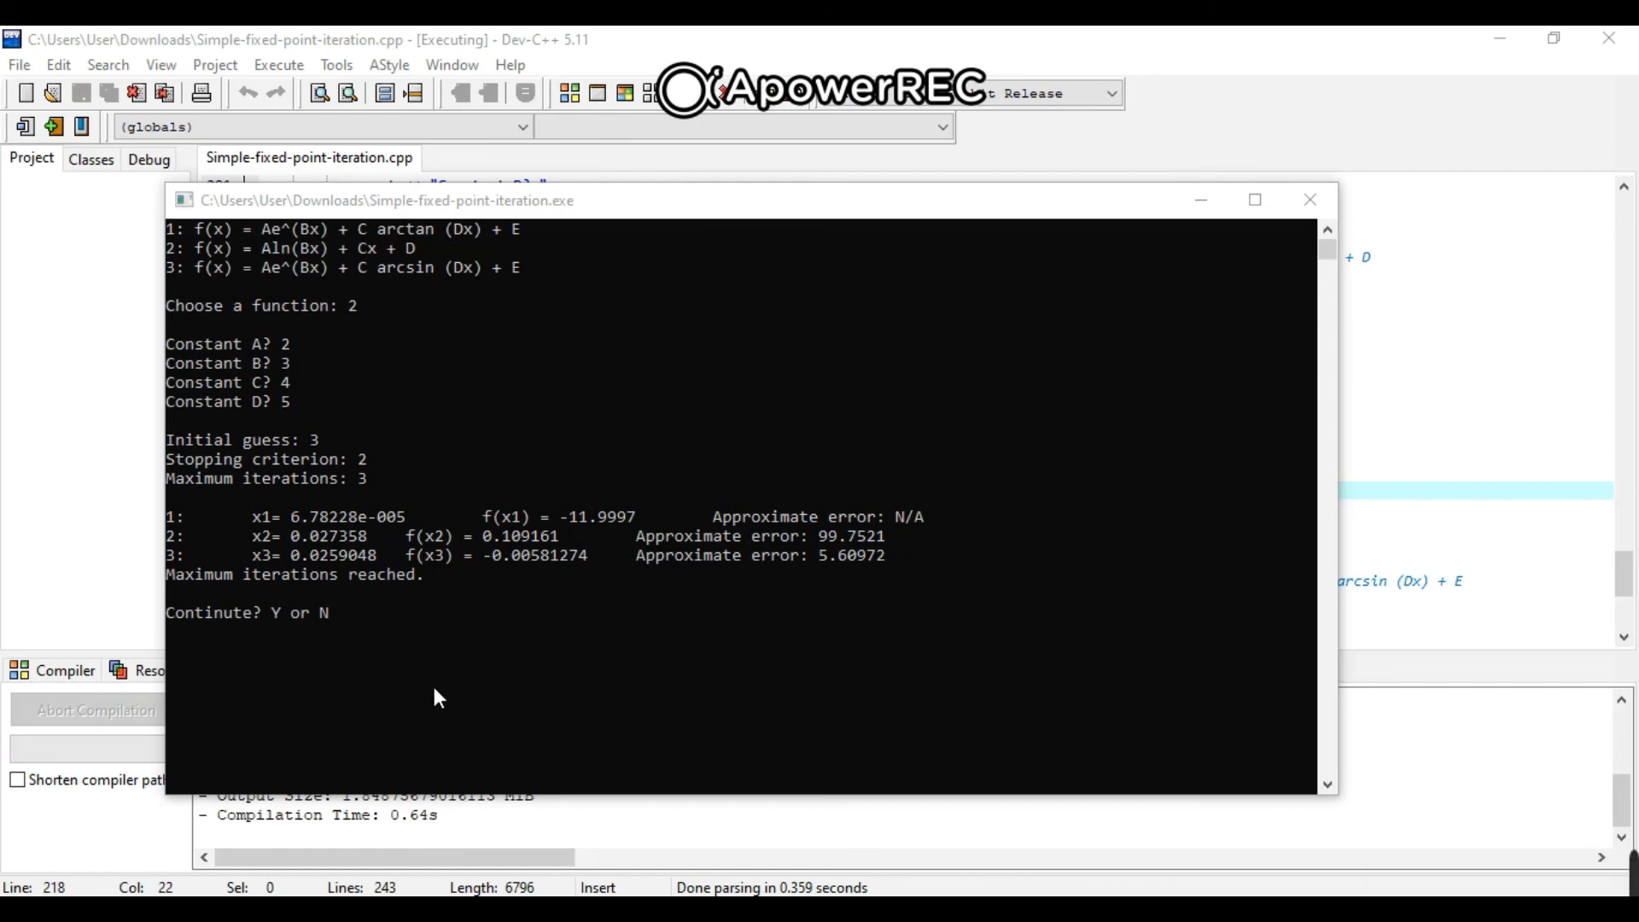
# Answer Y to rerun function 1 reaching root near -2.8245, then N to exit.
pyautogui.write('Y')
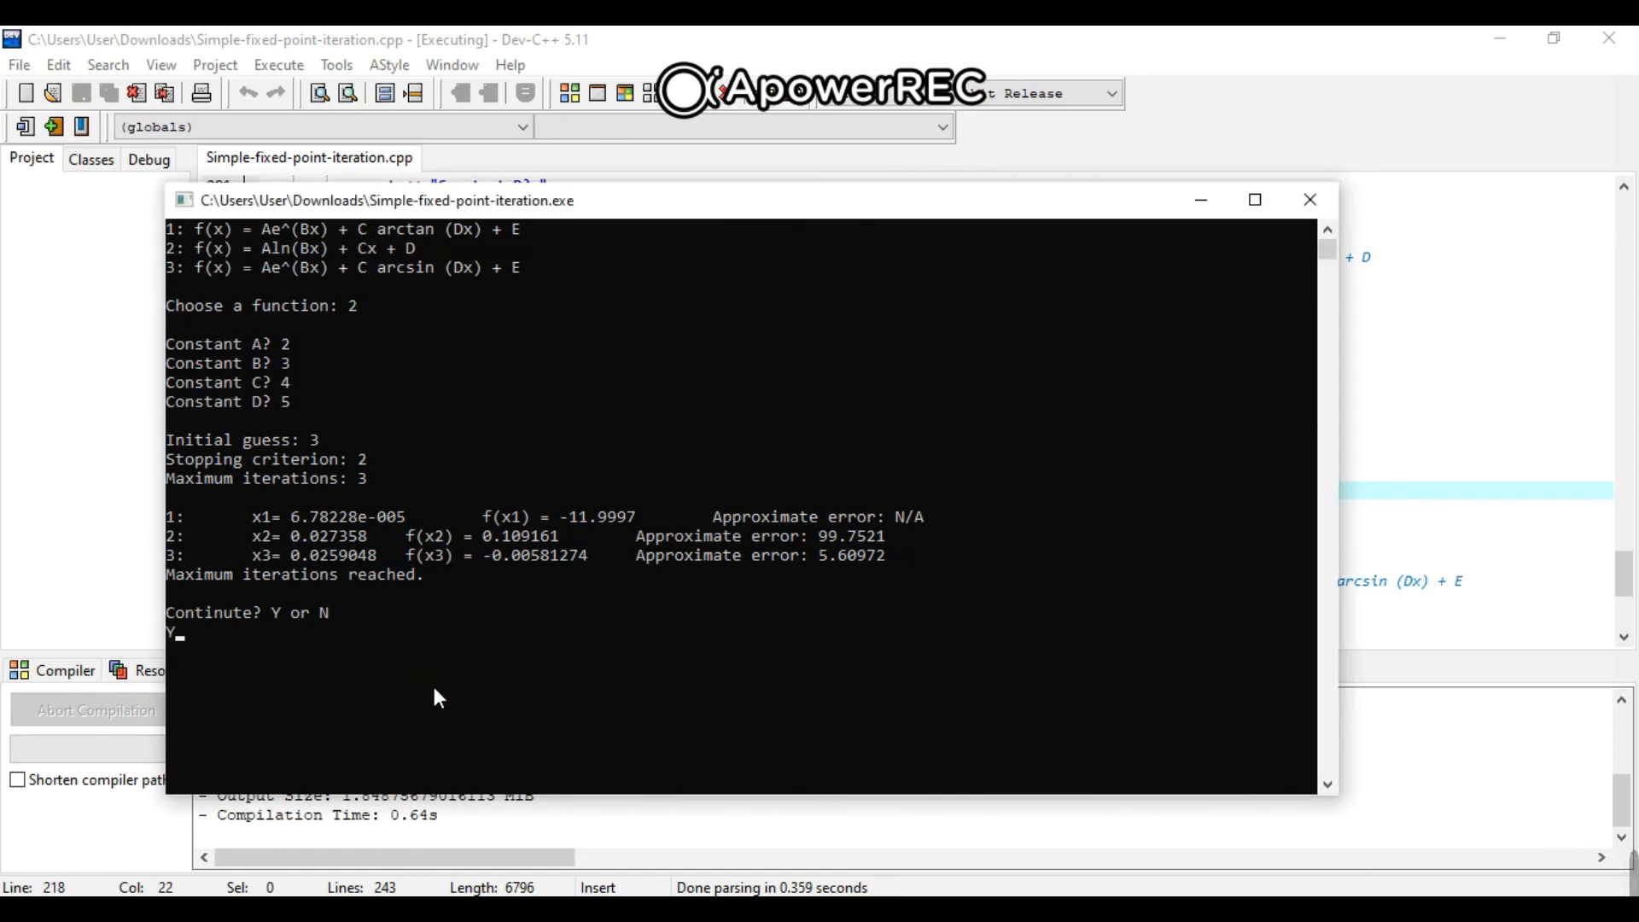
pyautogui.press('enter')
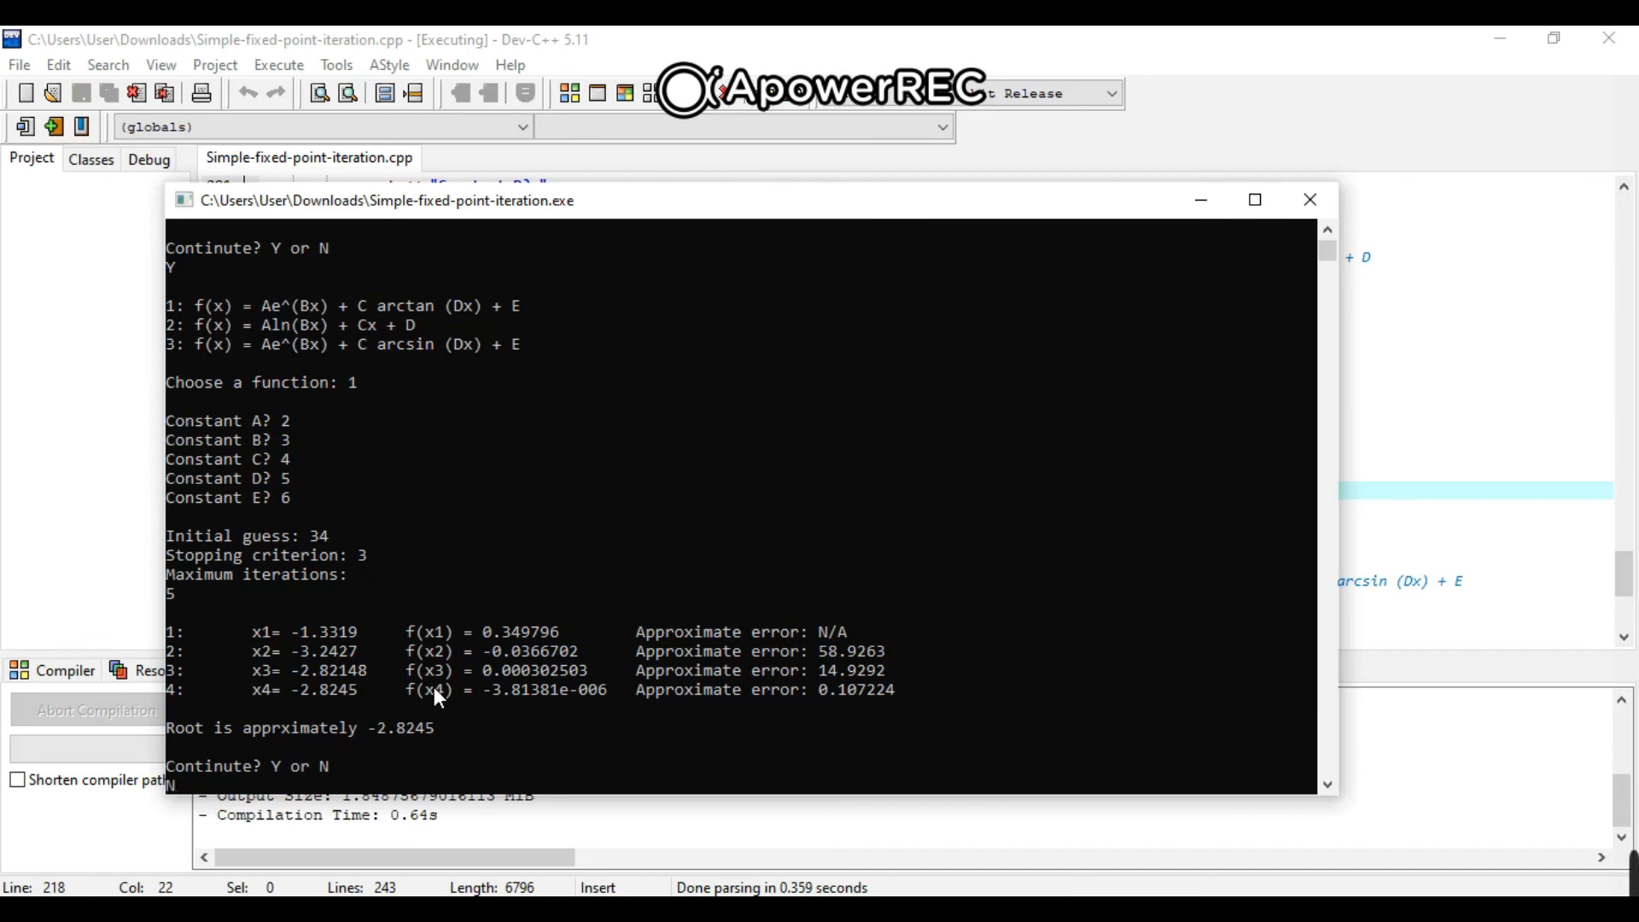
pyautogui.write('N')
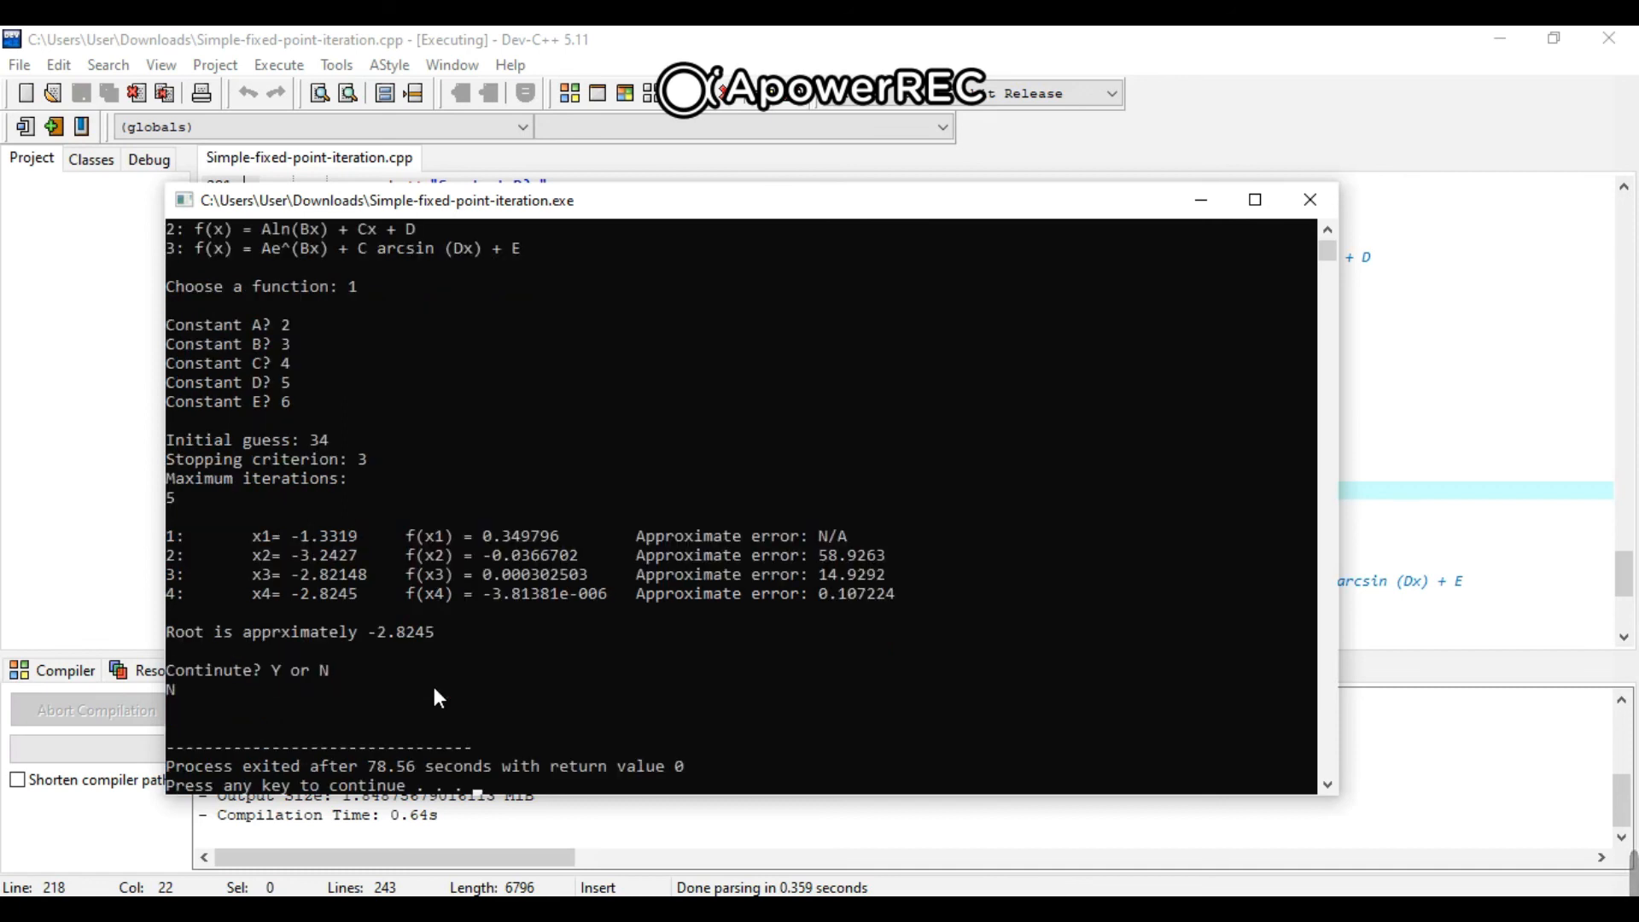